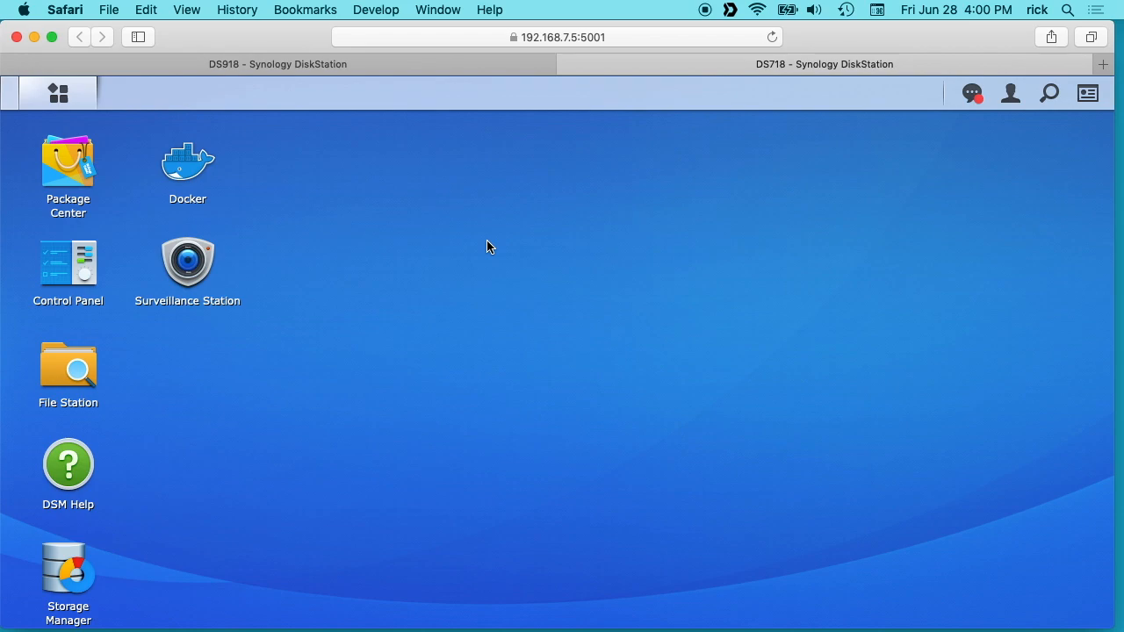
pyautogui.moveTo(476, 242)
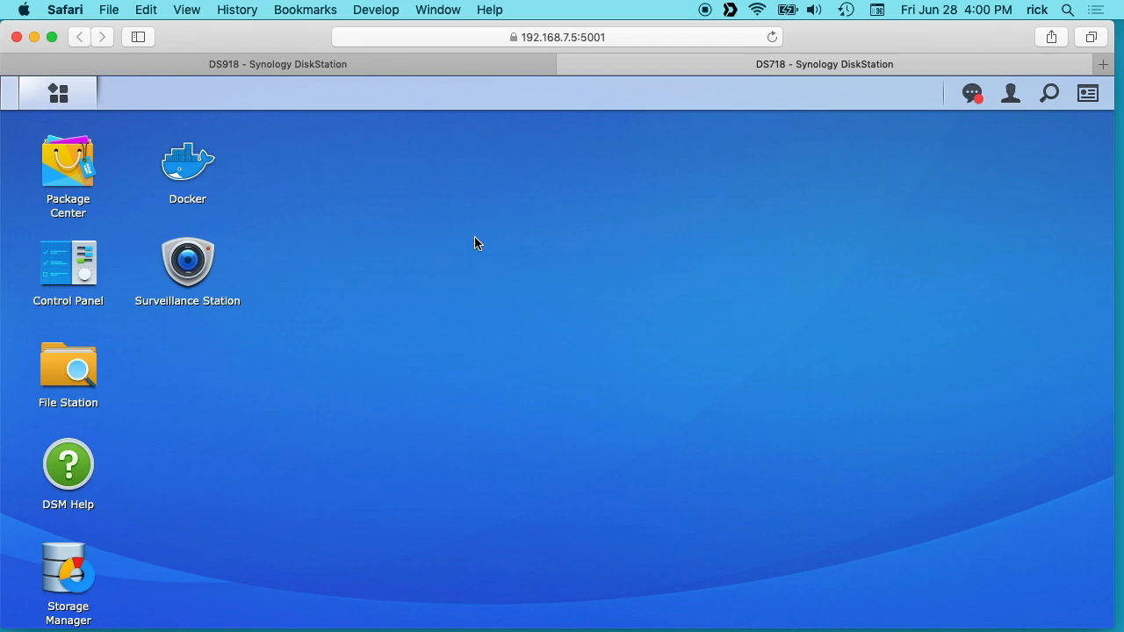
pyautogui.moveTo(472, 239)
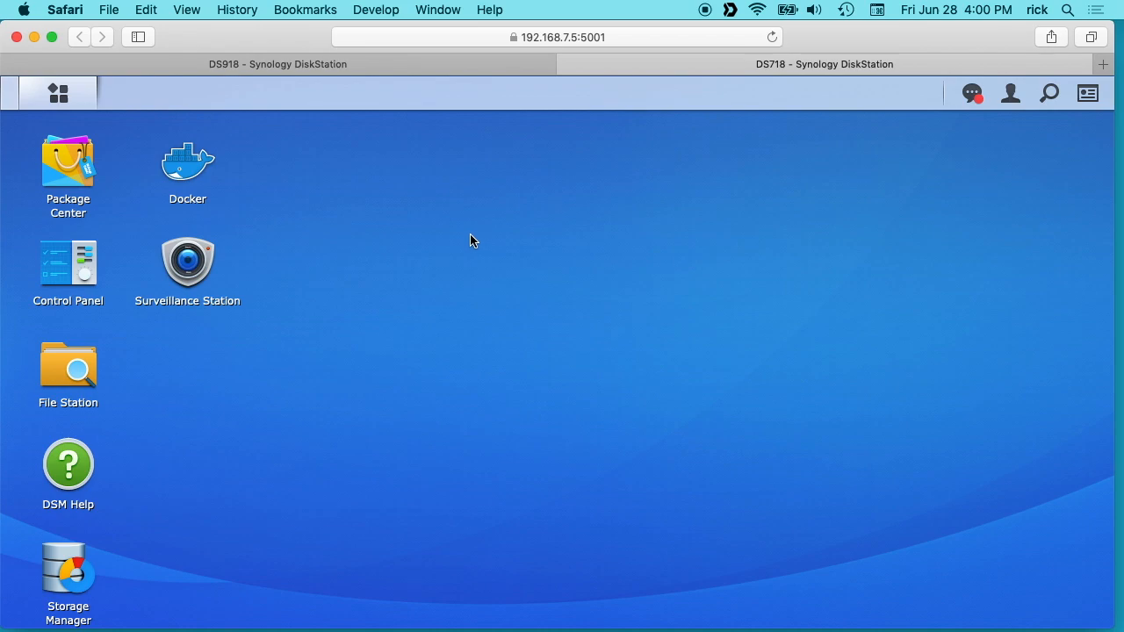
pyautogui.moveTo(226, 74)
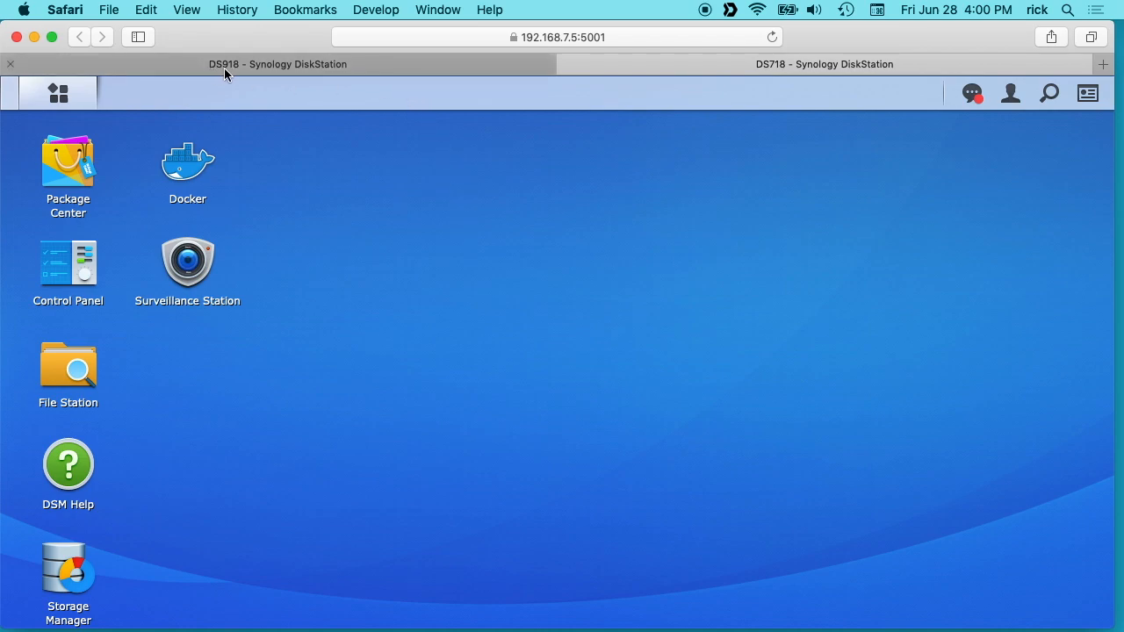
pyautogui.moveTo(787, 70)
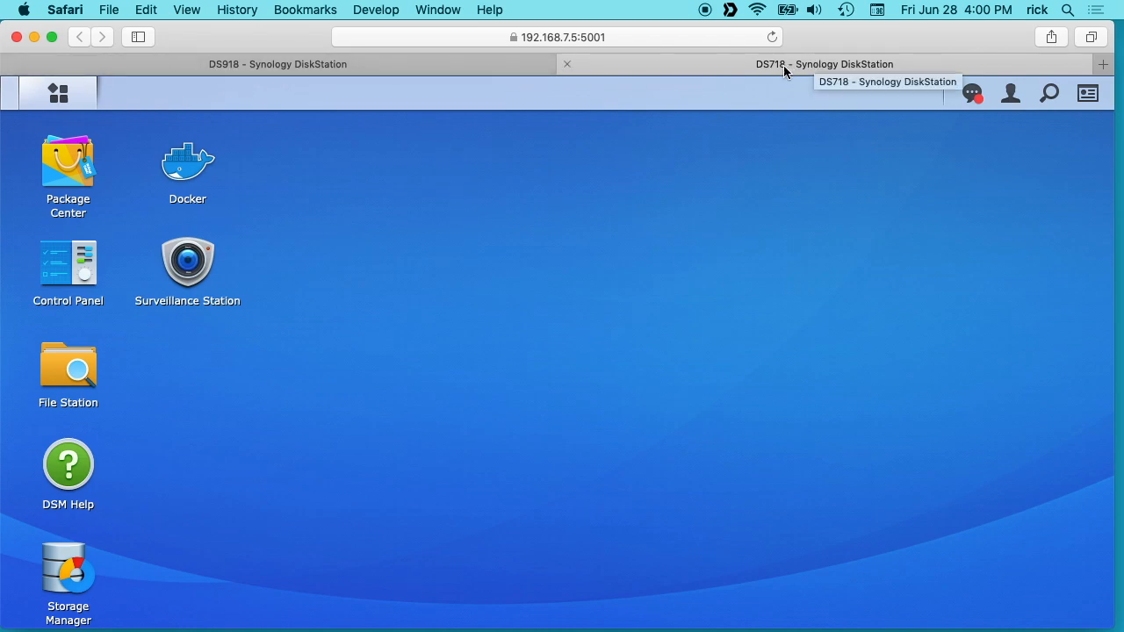
# Open Package Center from the DSM desktop, landing on All Packages
pyautogui.click(278, 63)
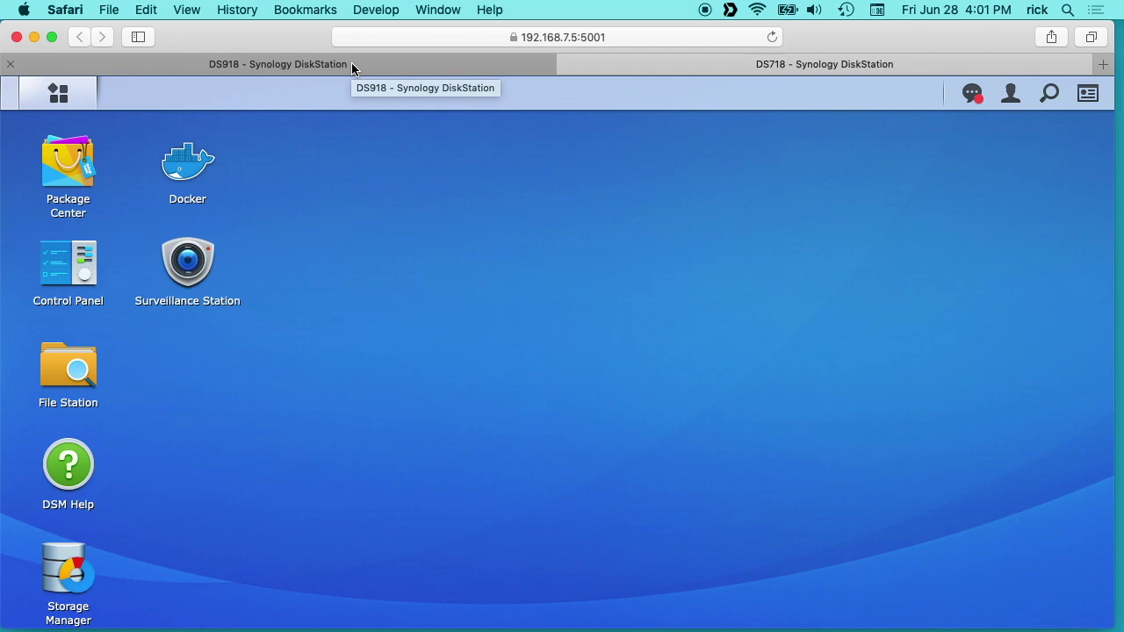
pyautogui.moveTo(347, 70)
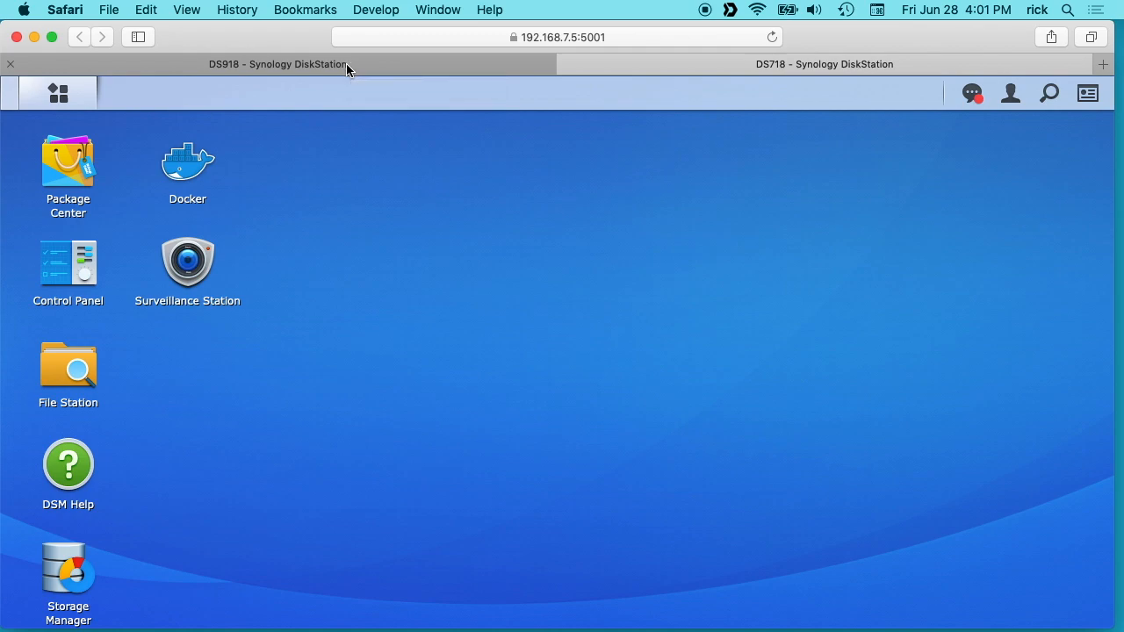
pyautogui.moveTo(408, 114)
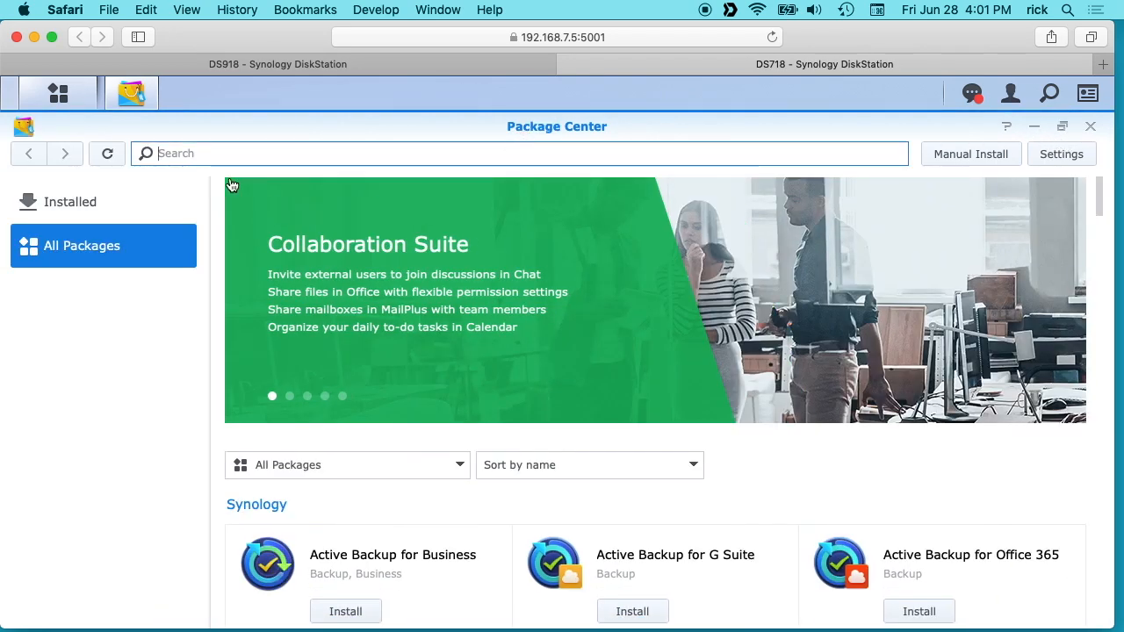
# Check Installed packages on both units for Hyper Backup and Hyper Backup Vault, then close Package Center
pyautogui.click(70, 201)
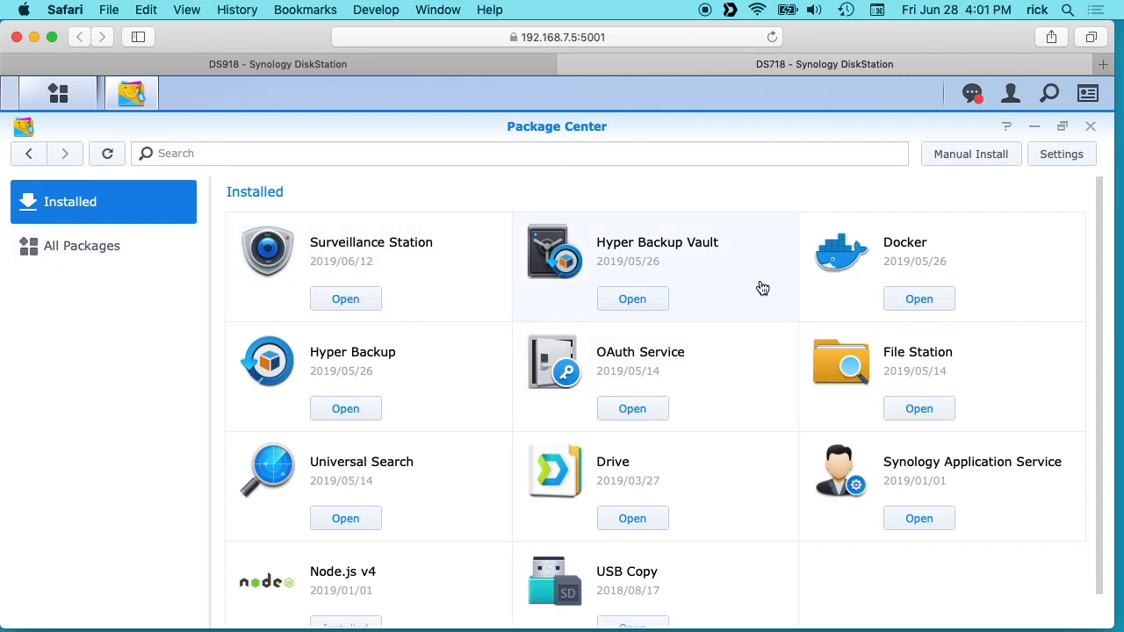
pyautogui.moveTo(688, 253)
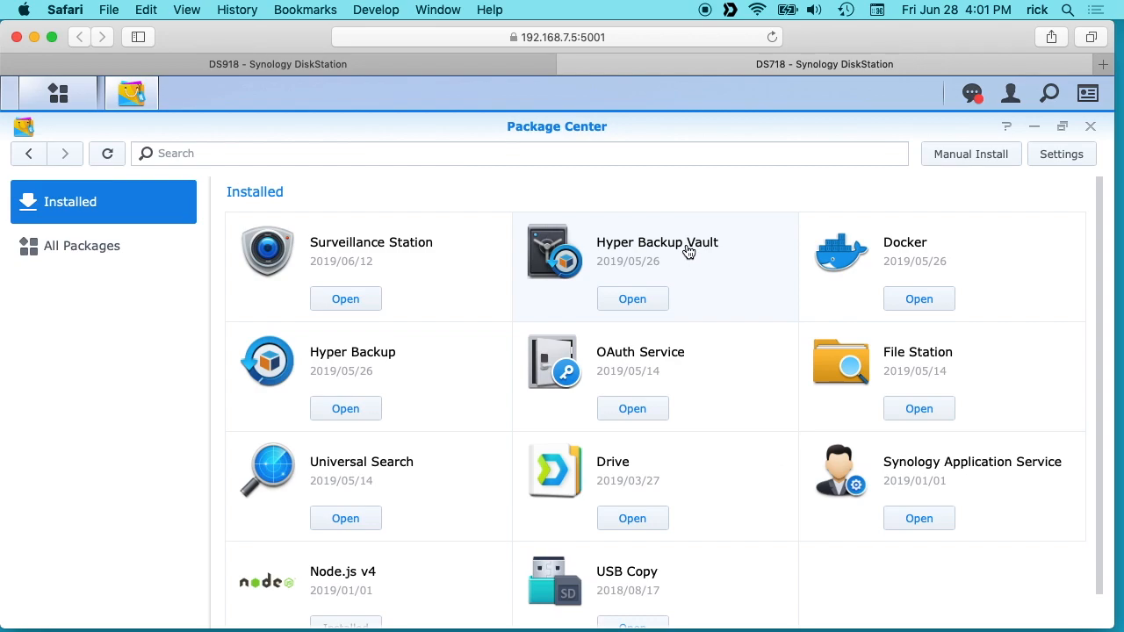
pyautogui.moveTo(284, 69)
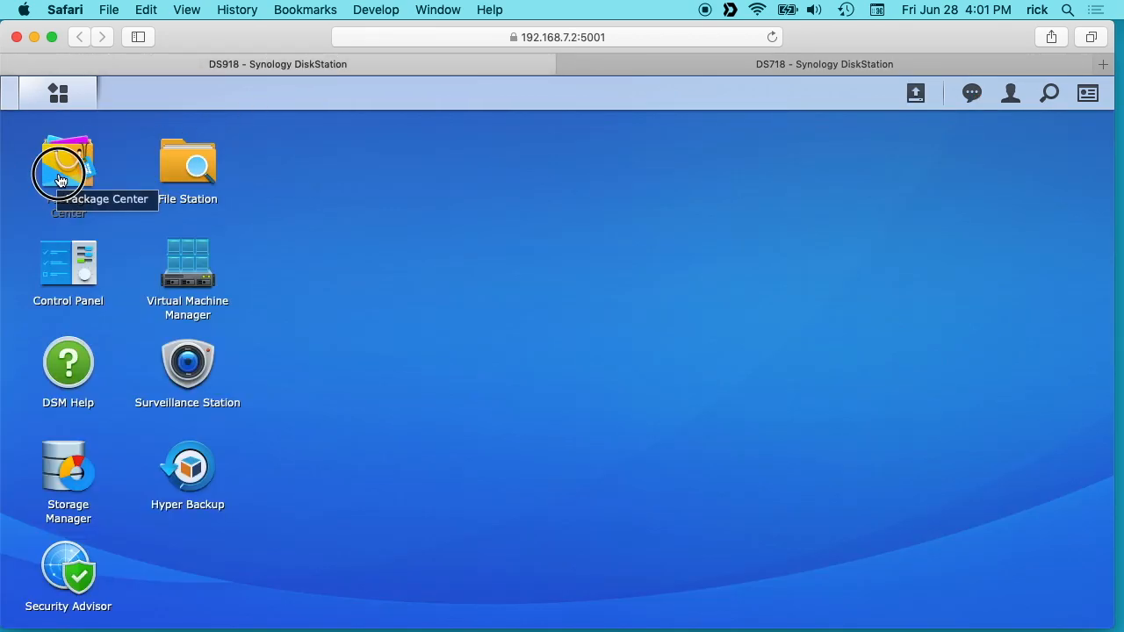
pyautogui.click(66, 167)
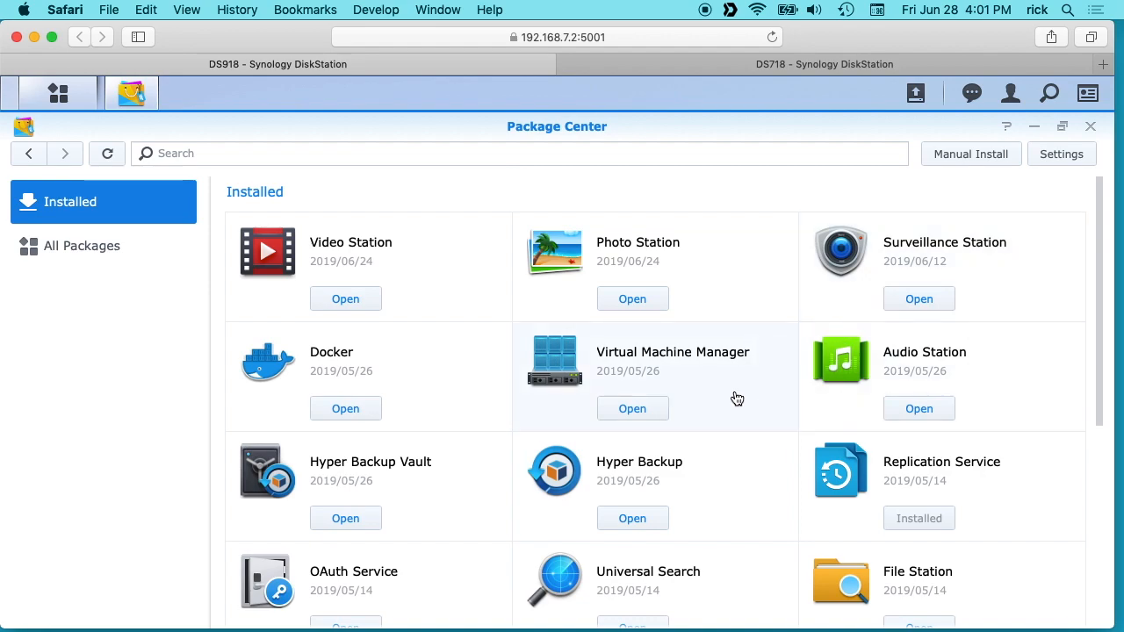
pyautogui.moveTo(706, 474)
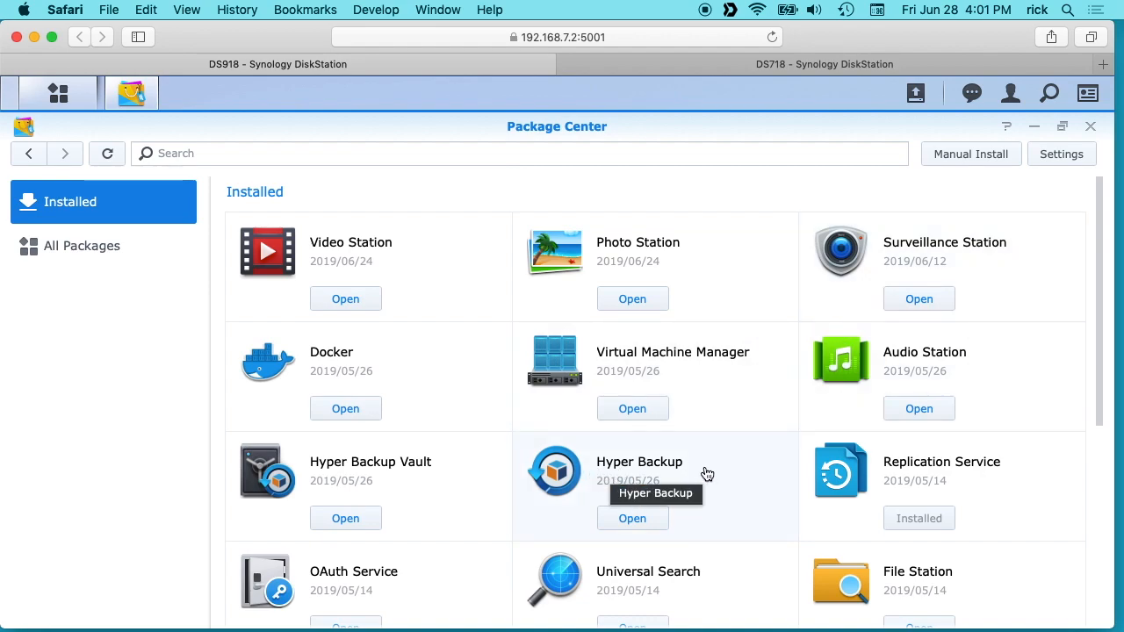
pyautogui.click(801, 63)
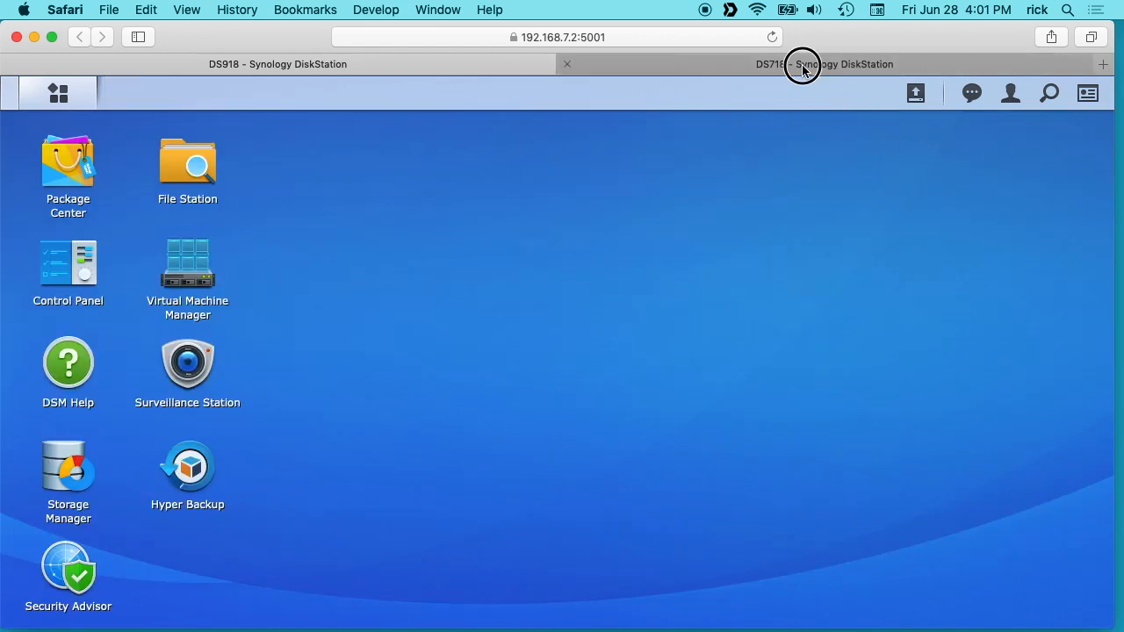
# Switch to the DS718 and show its Shared Folder list in Control Panel
pyautogui.click(803, 63)
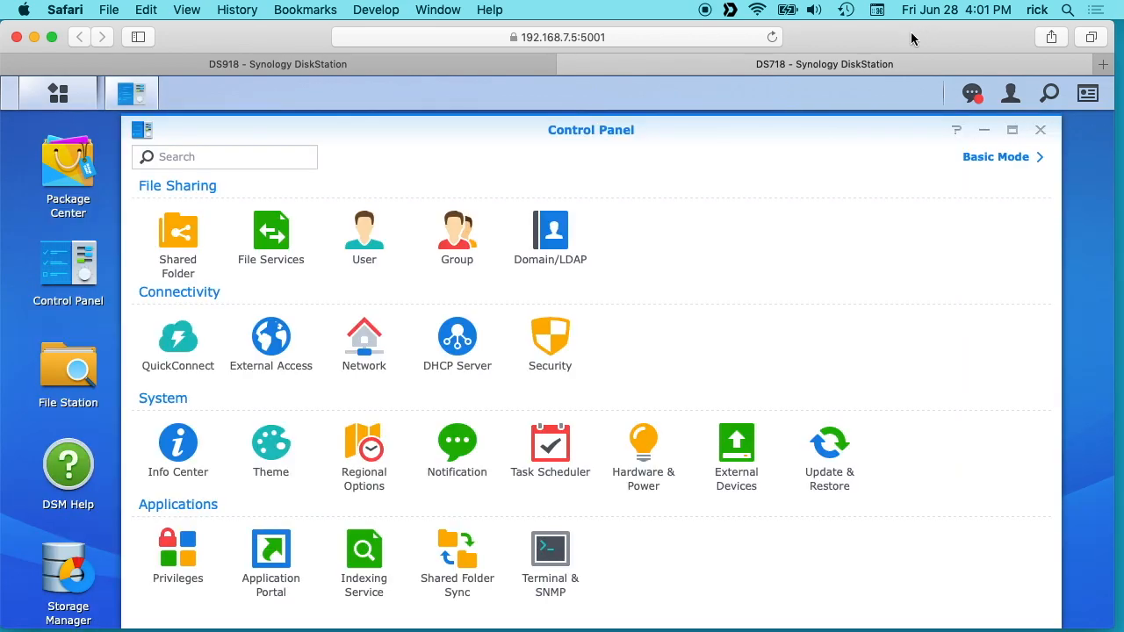
pyautogui.moveTo(826, 267)
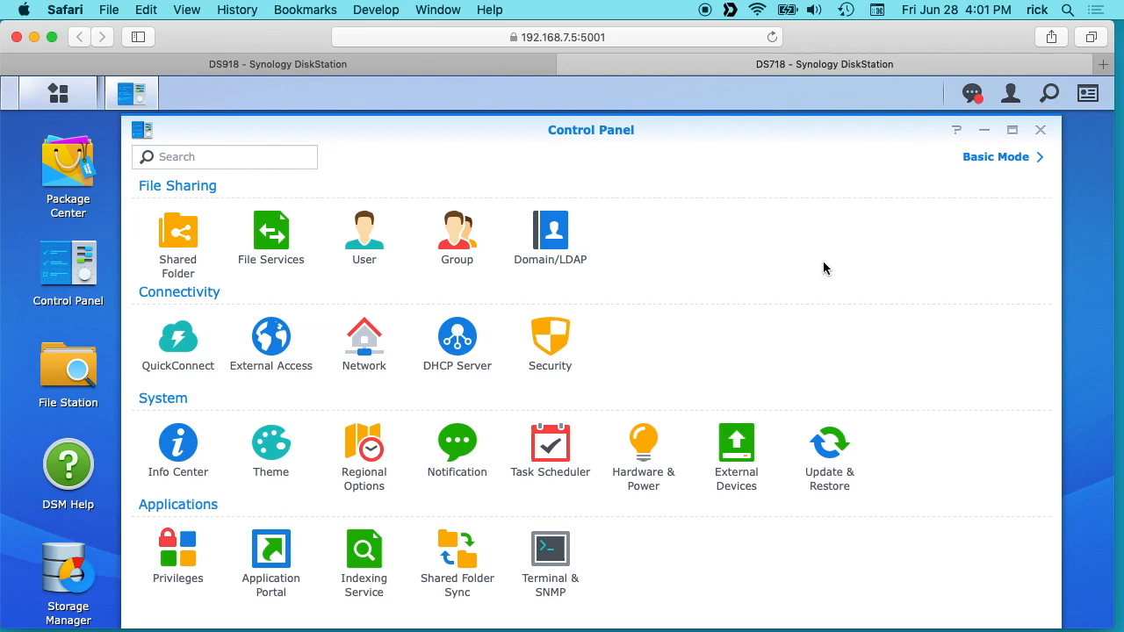
pyautogui.click(177, 237)
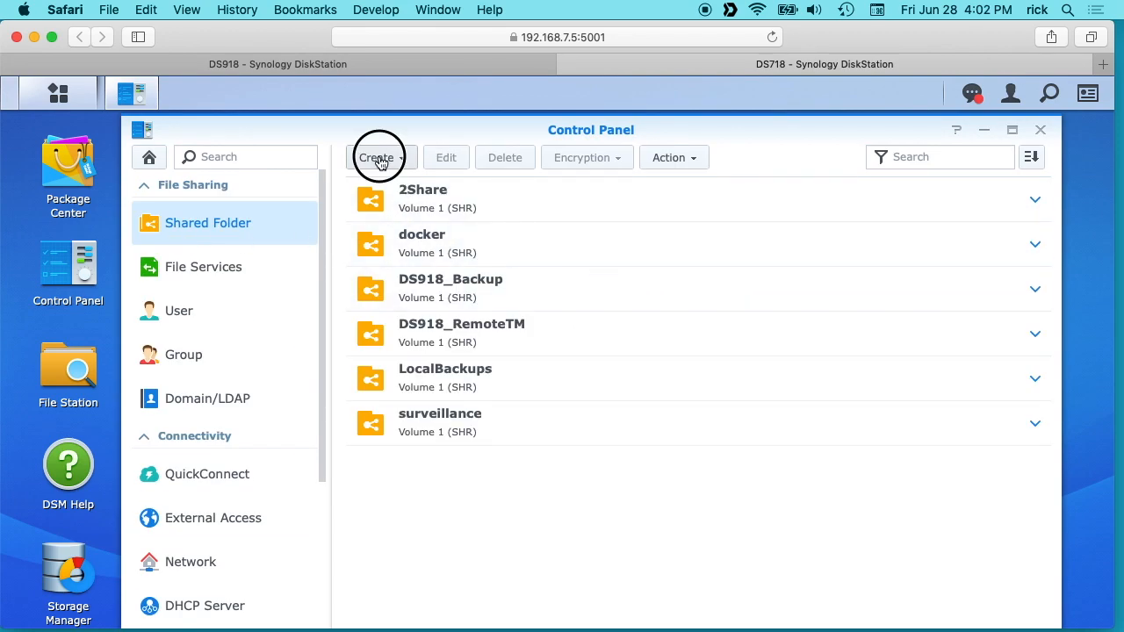
# Create shared folder 'DS918 Music Backup' on Volume 1, unencrypted with default advanced settings
pyautogui.click(379, 158)
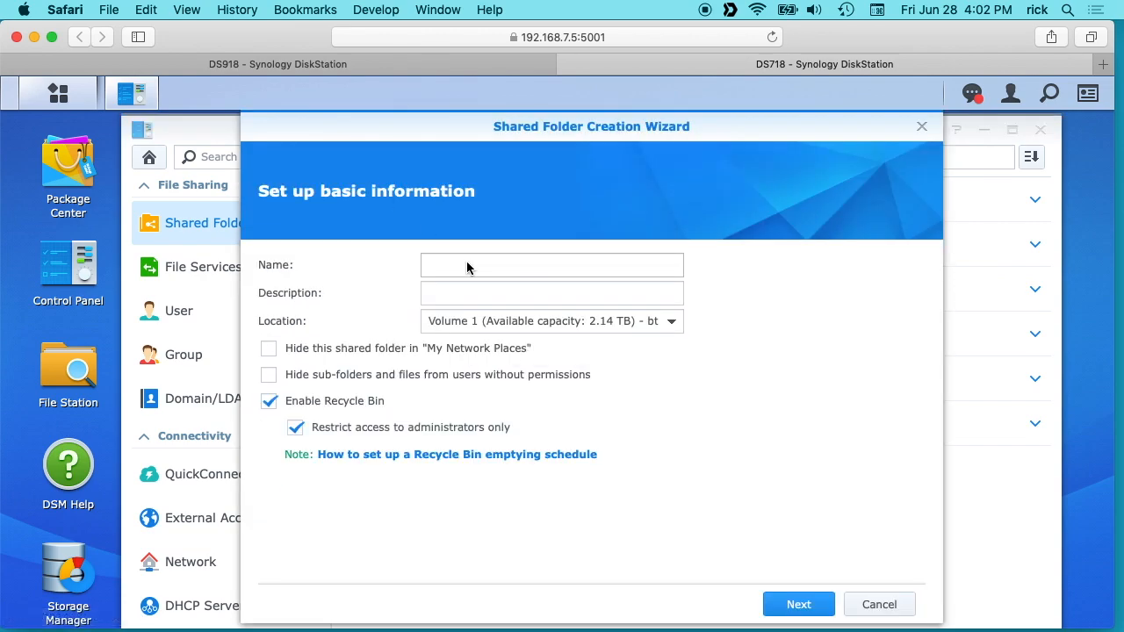
pyautogui.write('Music')
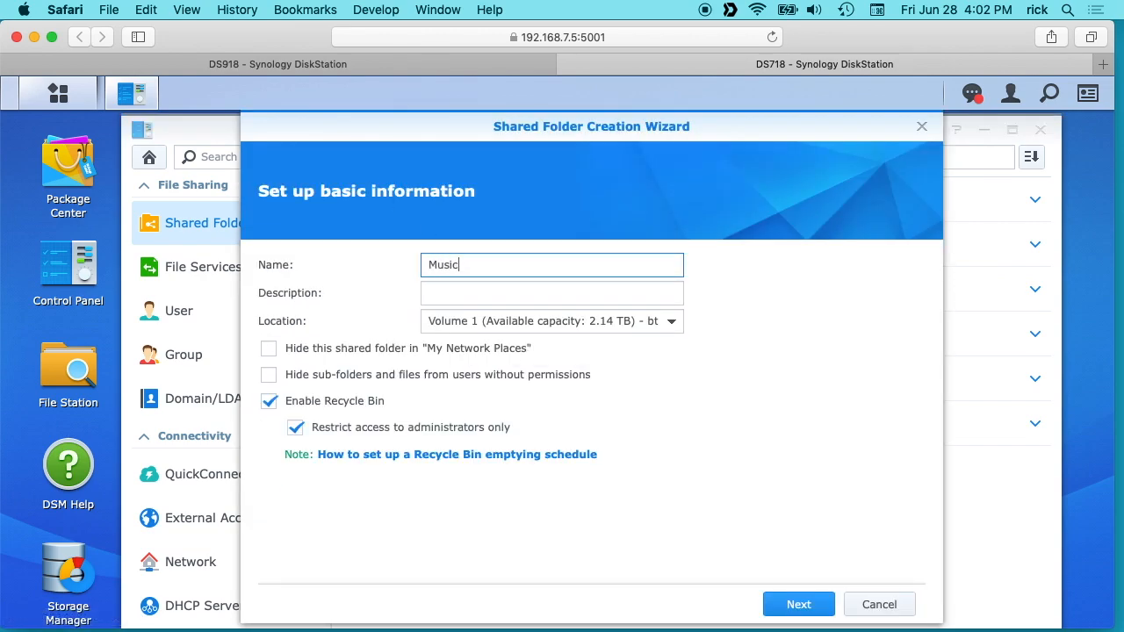
pyautogui.write('Backup')
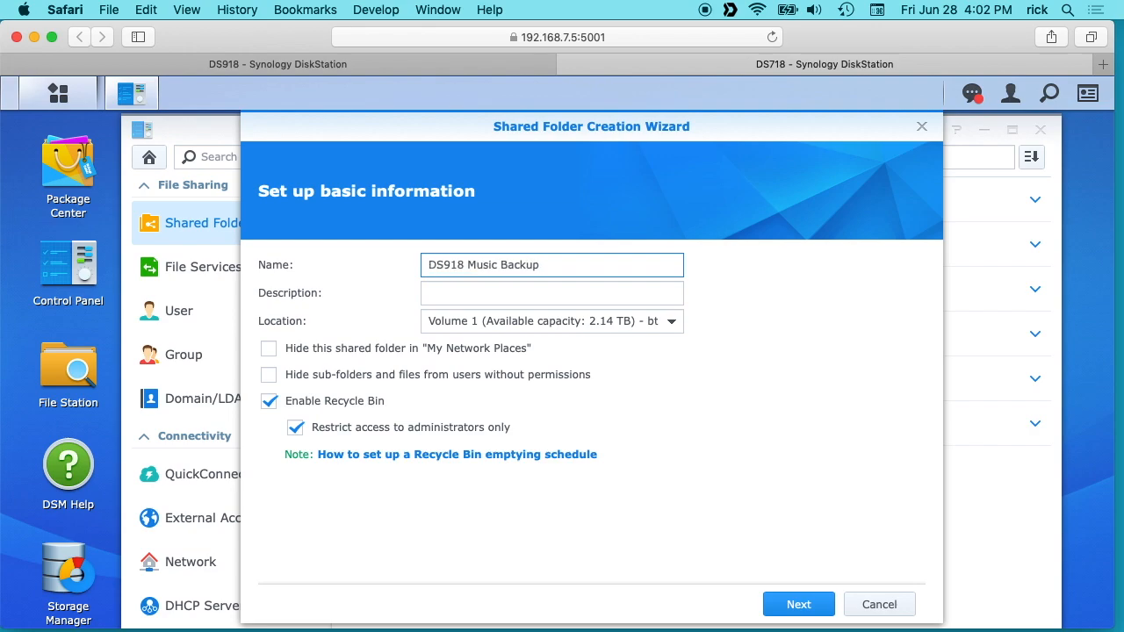
pyautogui.moveTo(799, 590)
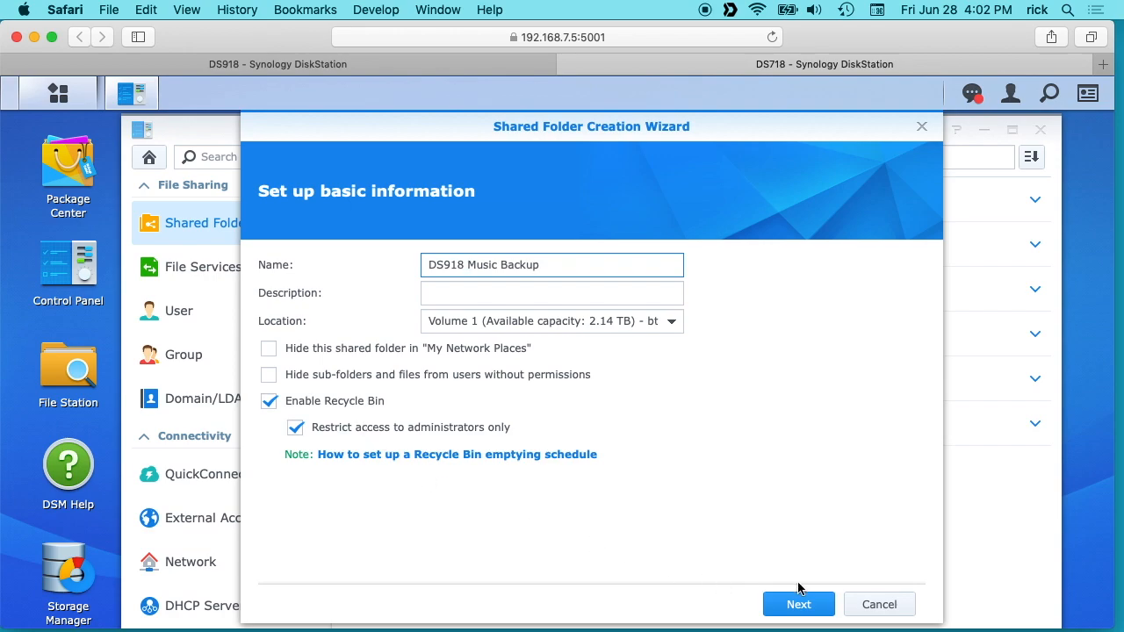
pyautogui.click(797, 604)
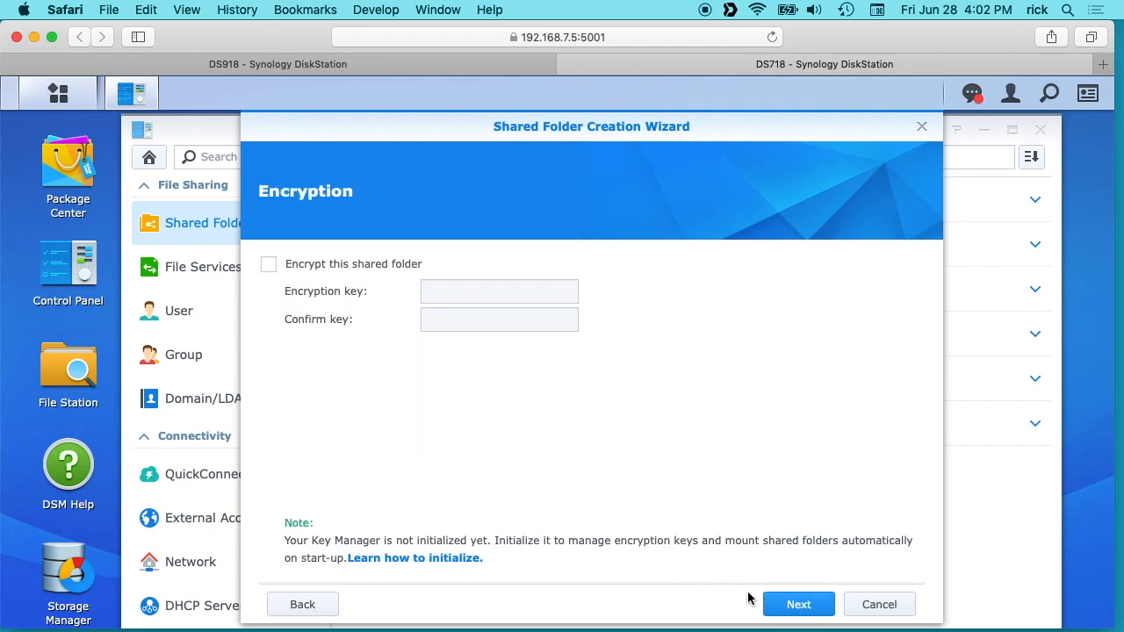
pyautogui.click(799, 604)
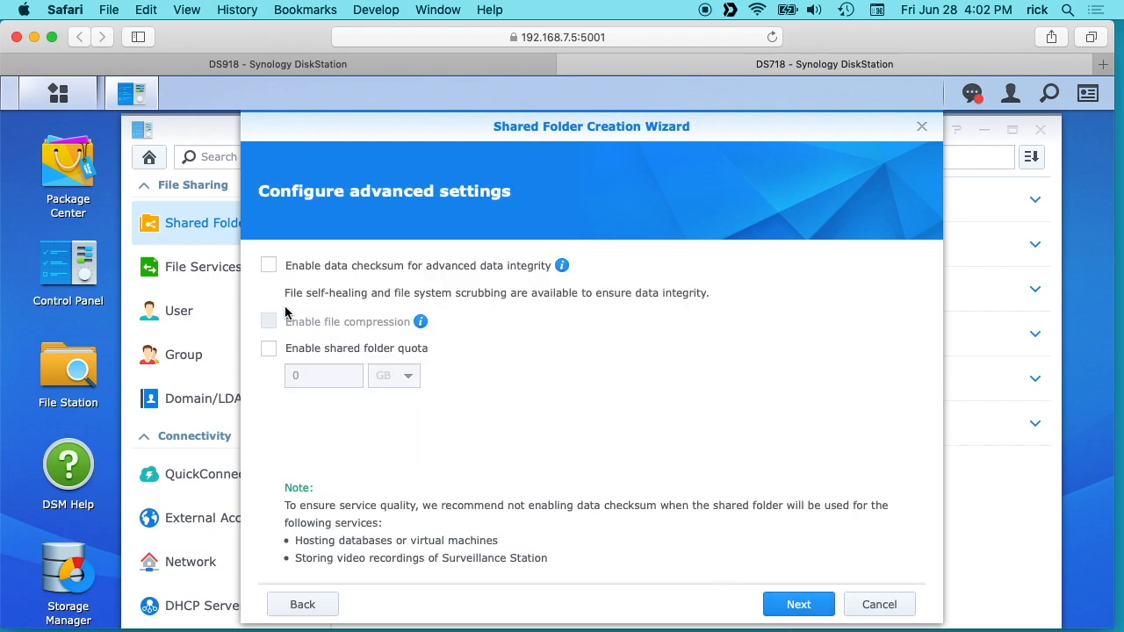
pyautogui.click(799, 604)
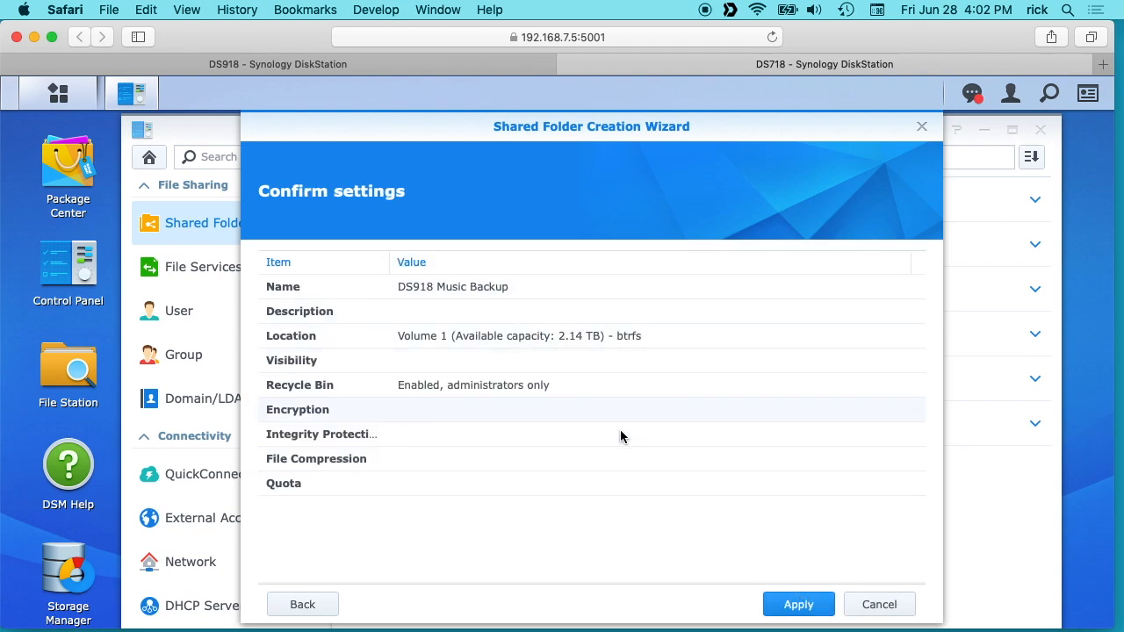
pyautogui.click(798, 604)
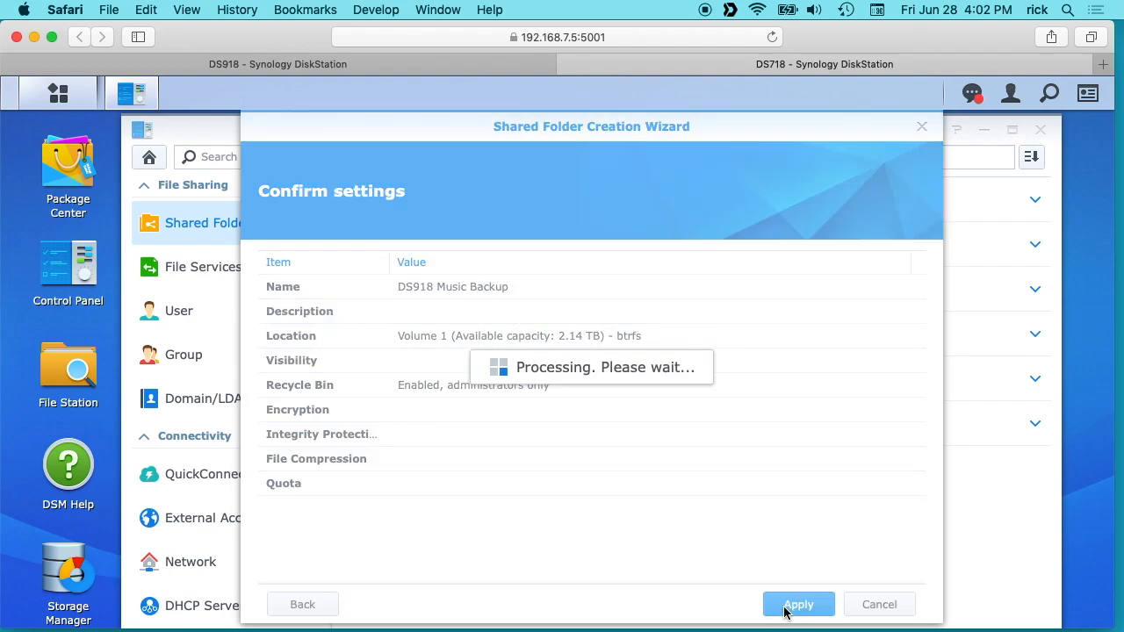
# Grant user rick Read/Write on DS918 Music Backup, confirm it is listed, and close Control Panel
pyautogui.click(797, 604)
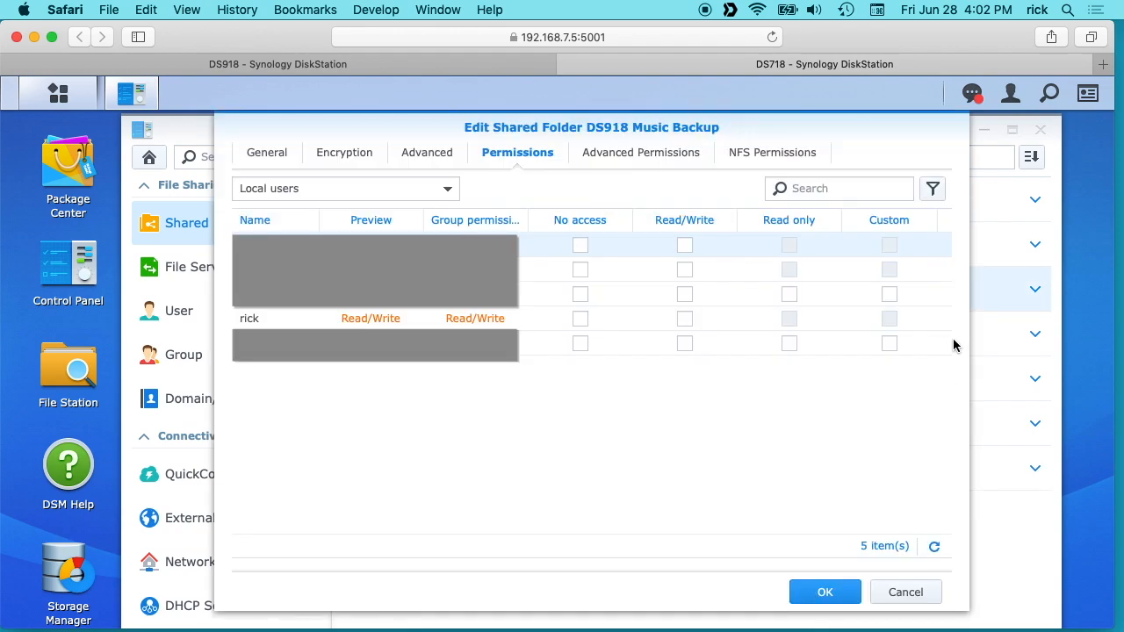
pyautogui.moveTo(744, 418)
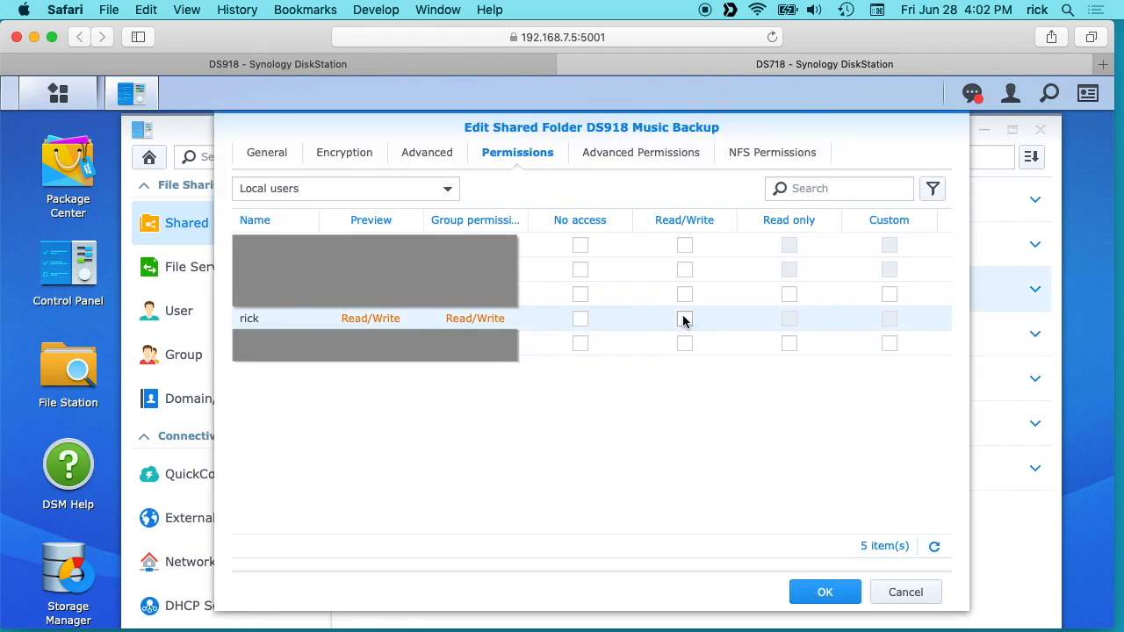
pyautogui.click(685, 319)
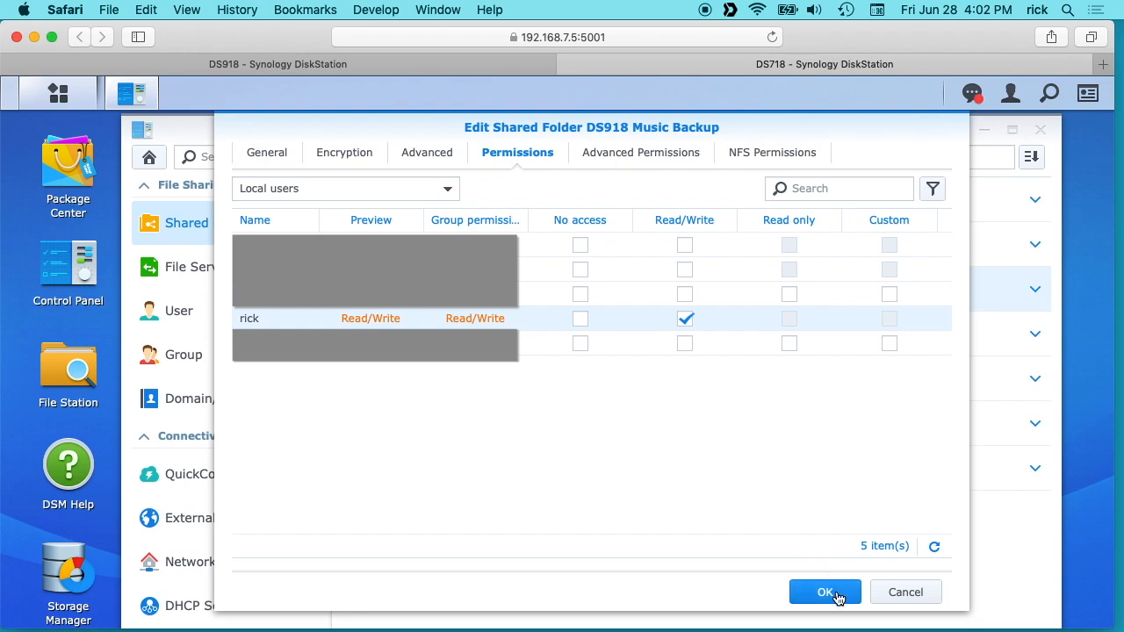
pyautogui.click(826, 592)
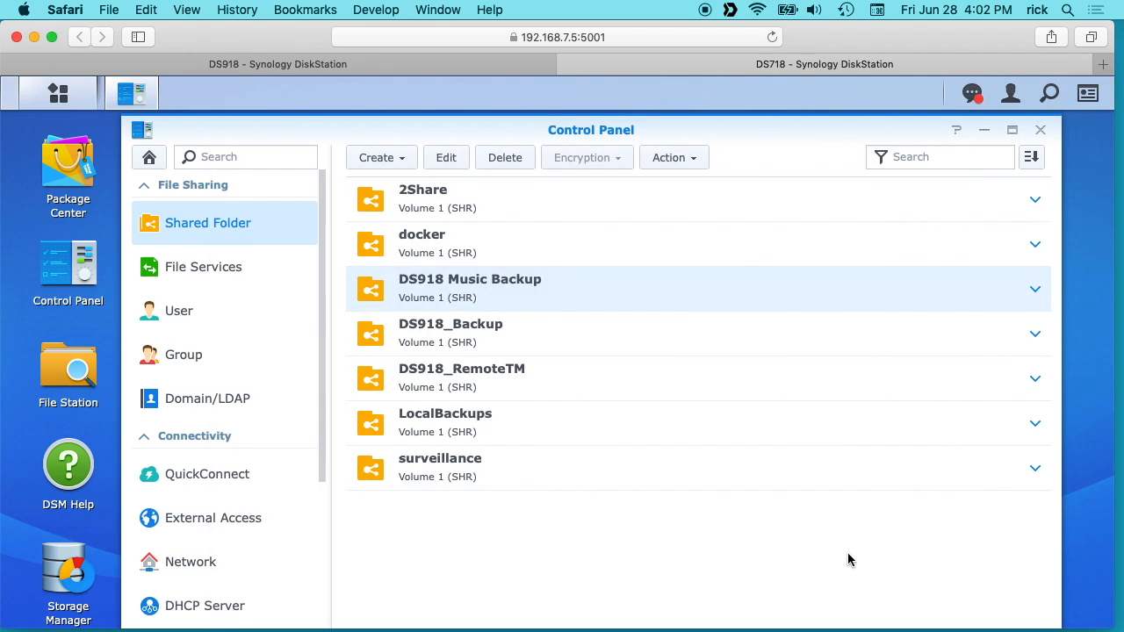
pyautogui.moveTo(1039, 130)
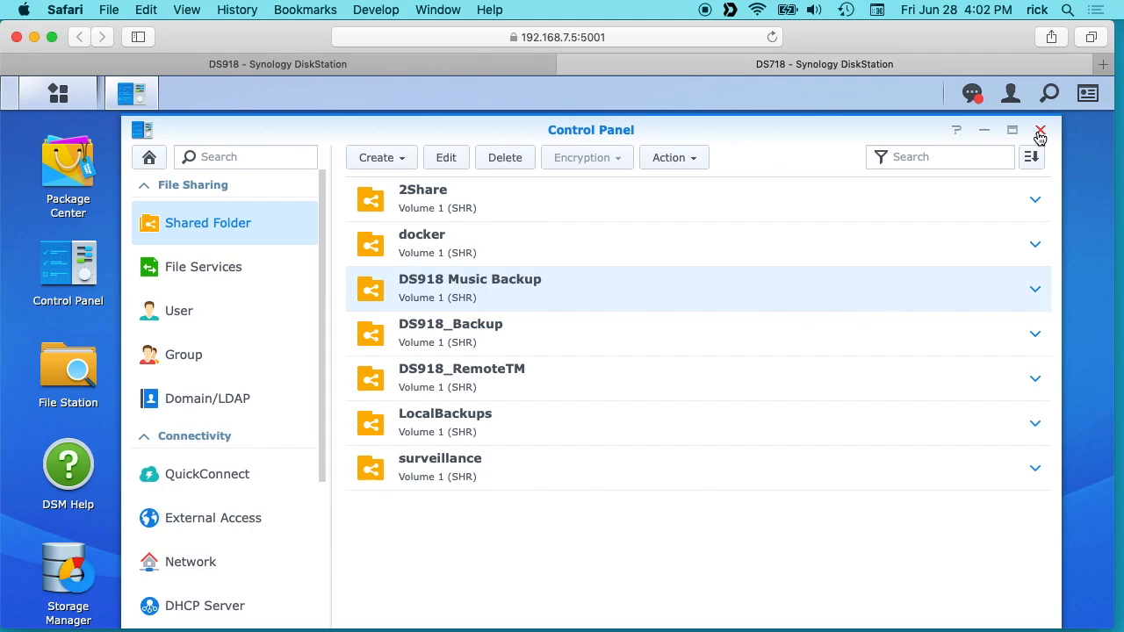
pyautogui.click(1039, 130)
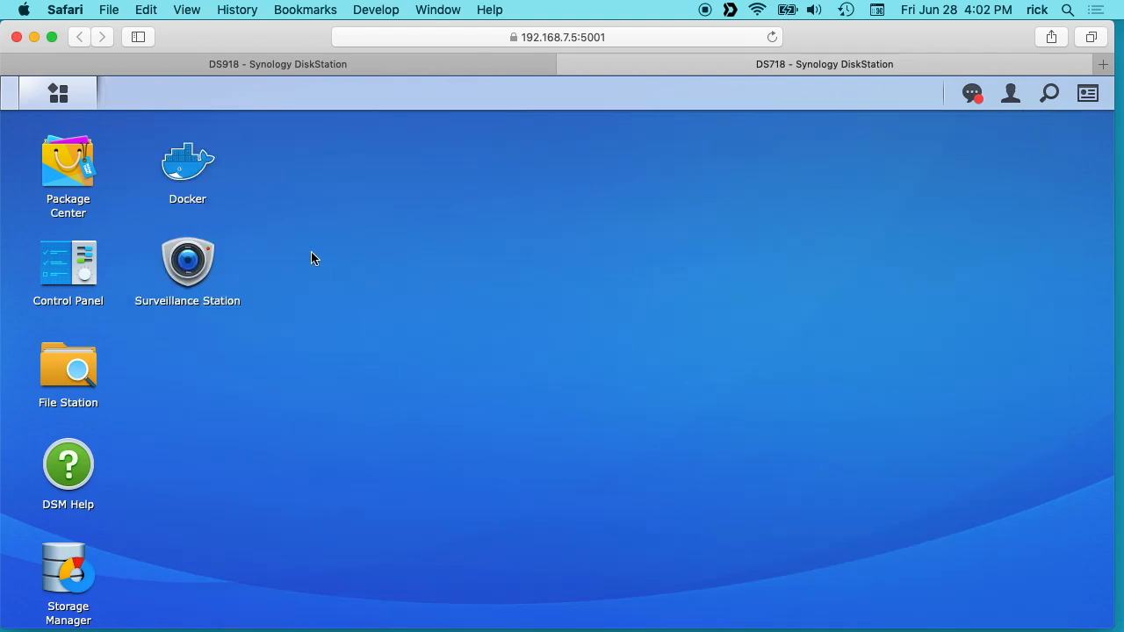
# View Hyper Backup Vault on the DS718 showing DS918_Backup and DS918_RemoteTM targets
pyautogui.click(58, 93)
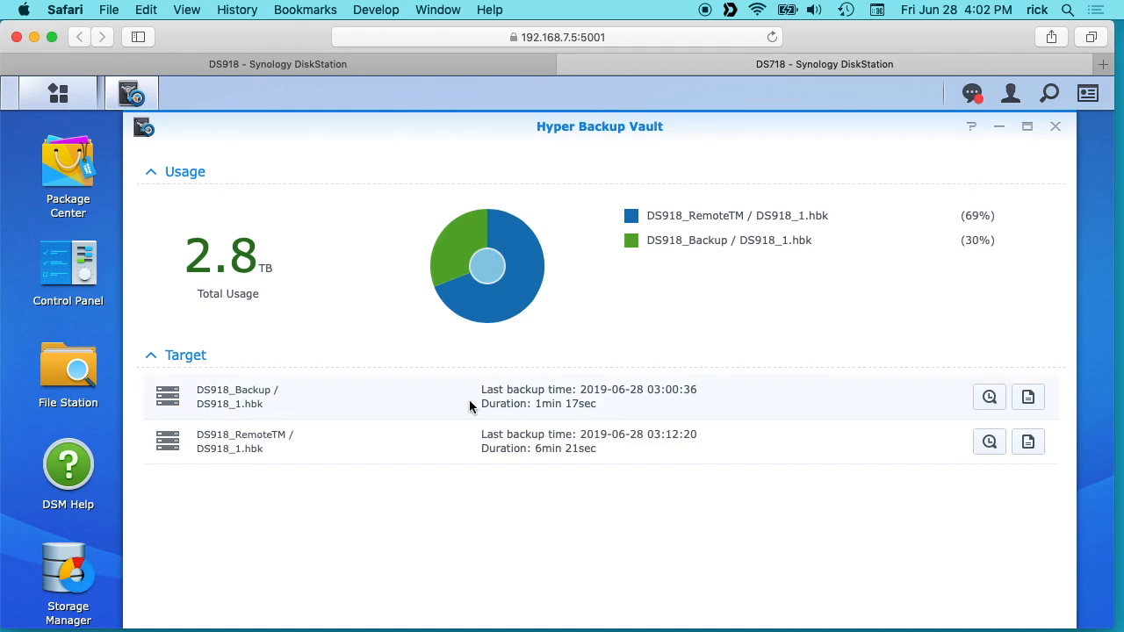
pyautogui.moveTo(428, 414)
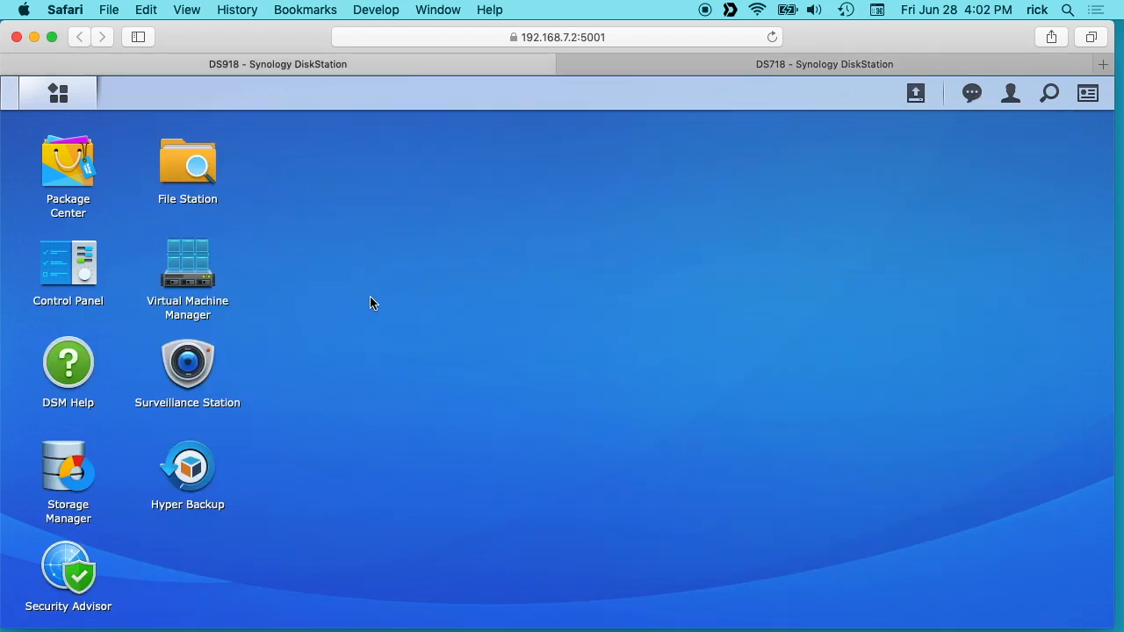
# Launch Hyper Backup on the DS918 and begin creating a new backup task
pyautogui.click(58, 94)
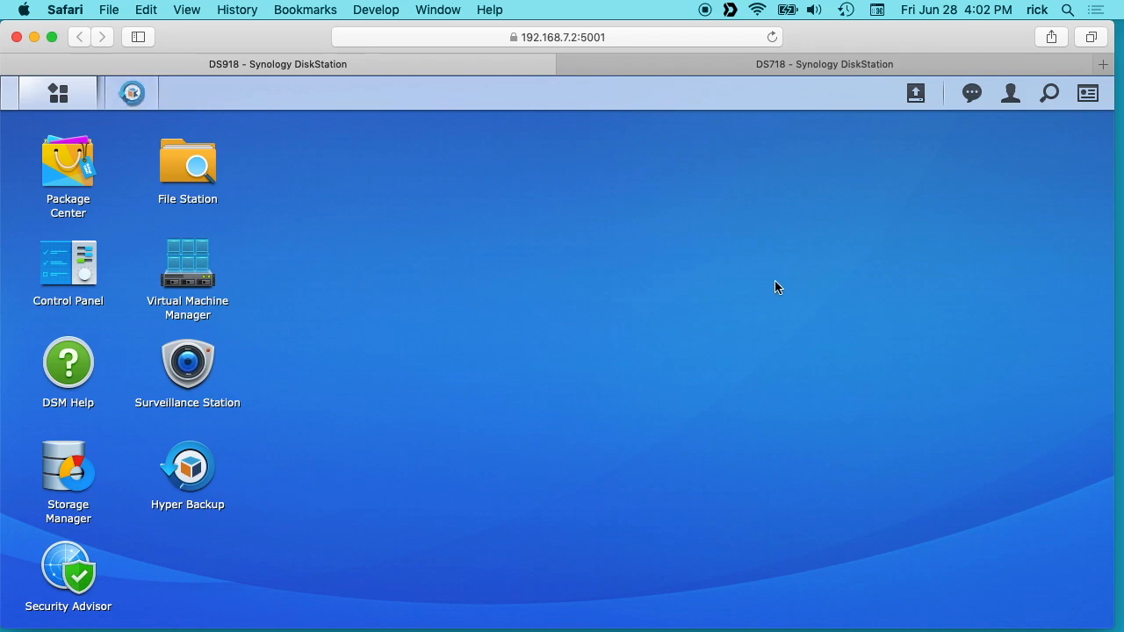
pyautogui.doubleClick(186, 465)
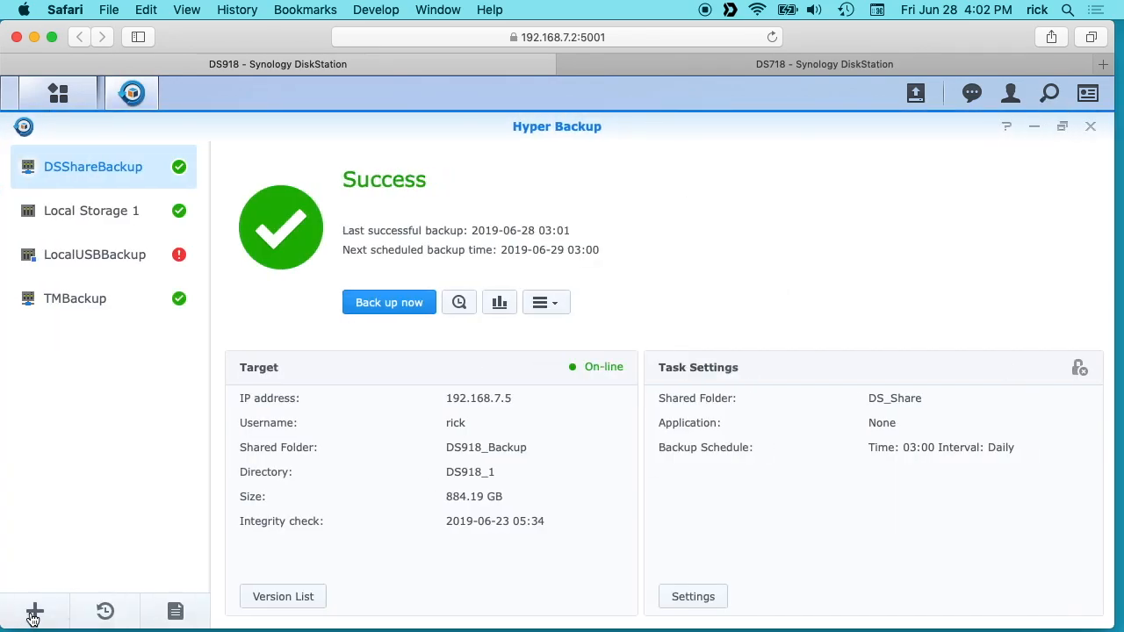
pyautogui.click(35, 611)
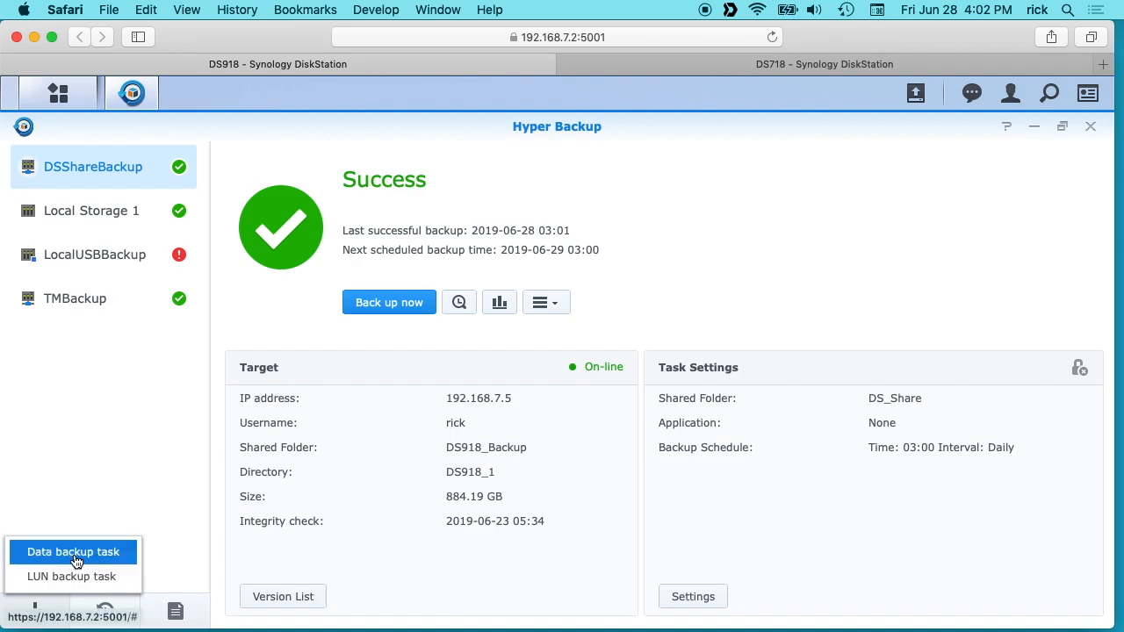
# Choose Data backup task to reach the Backup Wizard's destination types
pyautogui.click(74, 552)
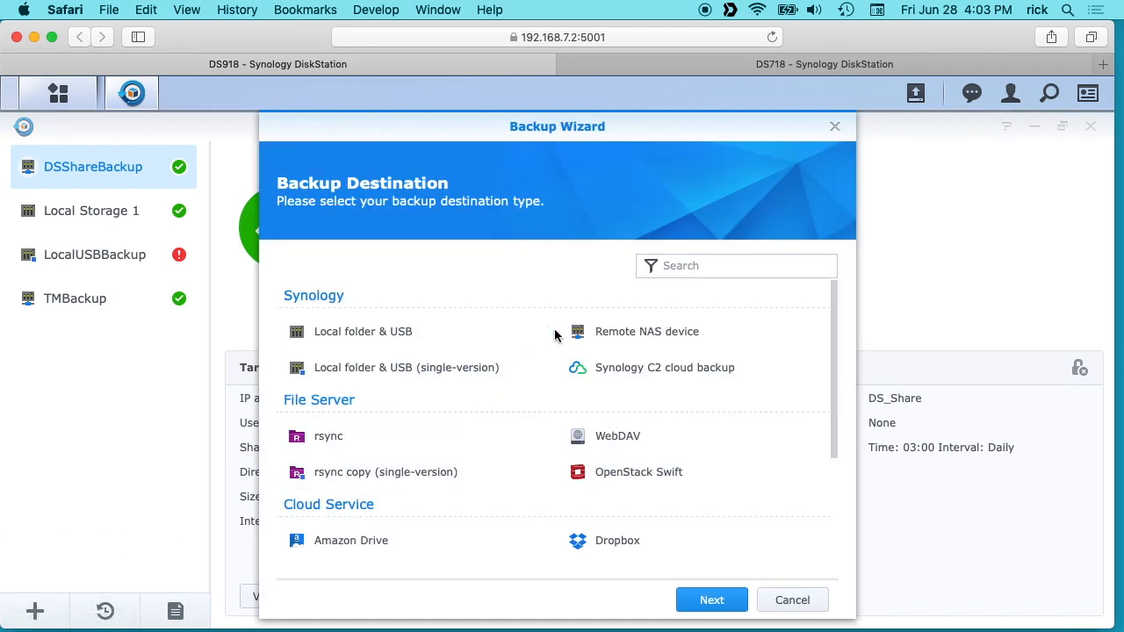
pyautogui.moveTo(636, 338)
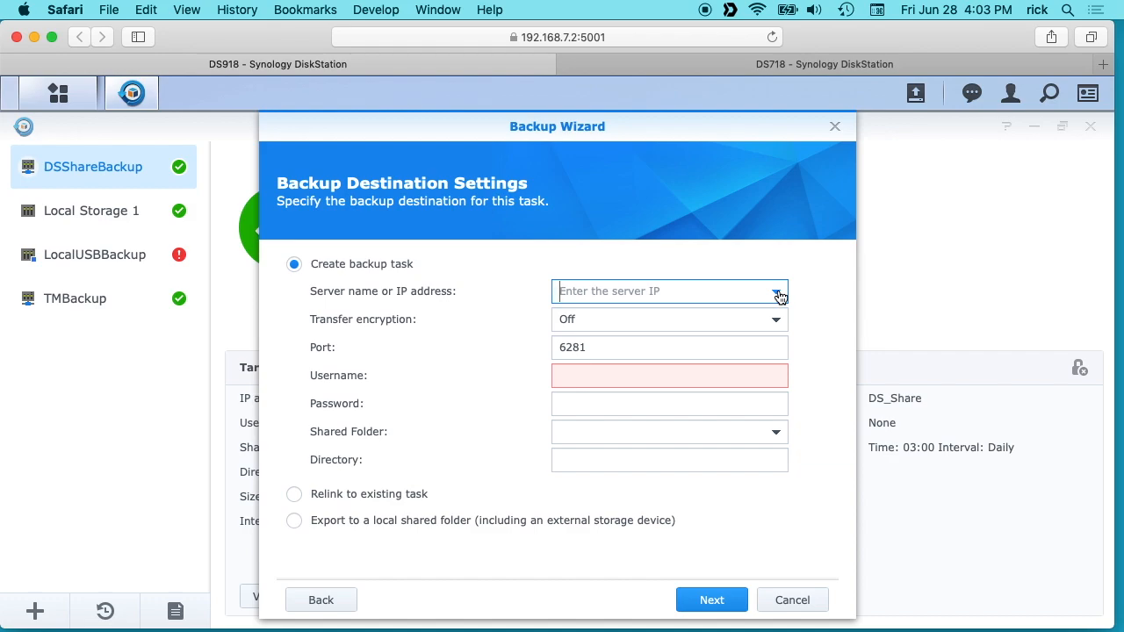
# Choose DS718 as destination server with saved login credentials, checking transfer encryption
pyautogui.click(776, 292)
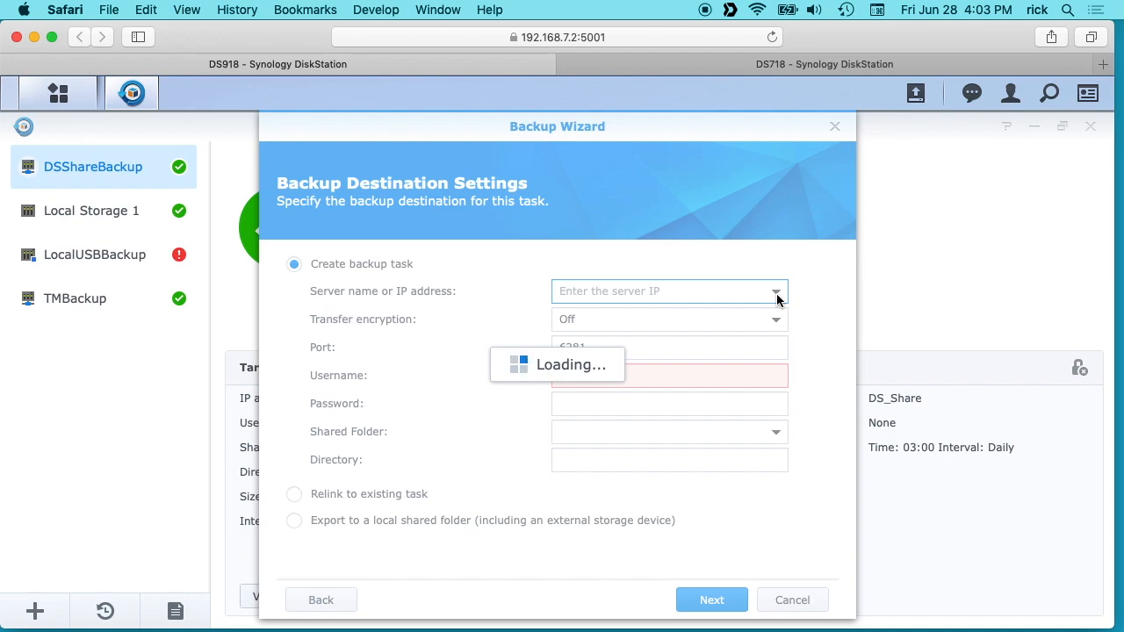
pyautogui.click(776, 292)
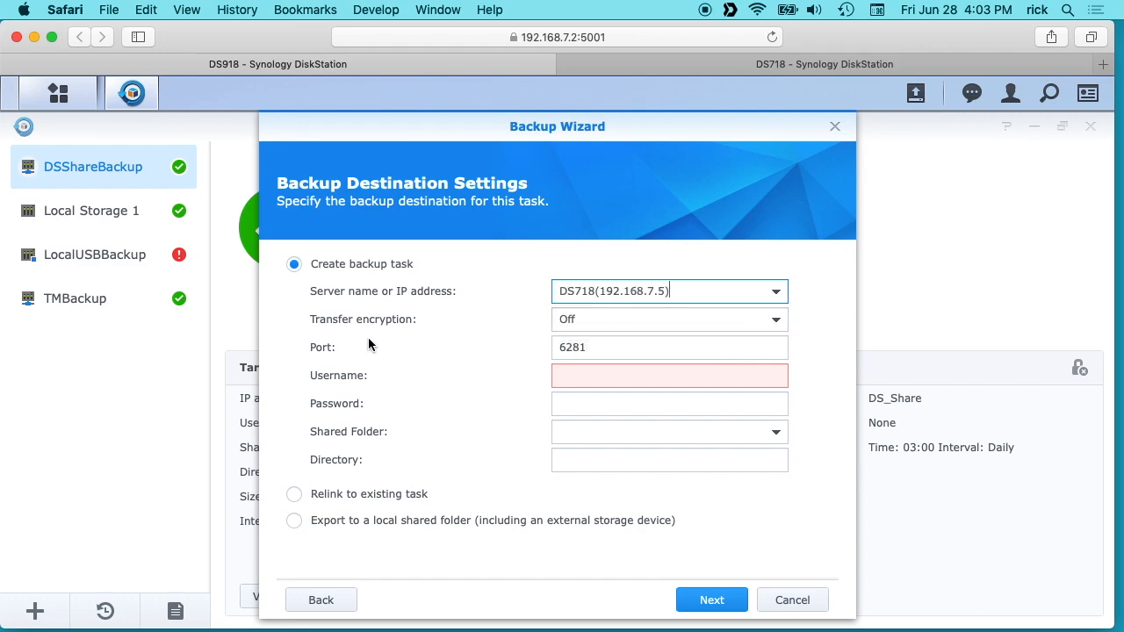
pyautogui.moveTo(425, 334)
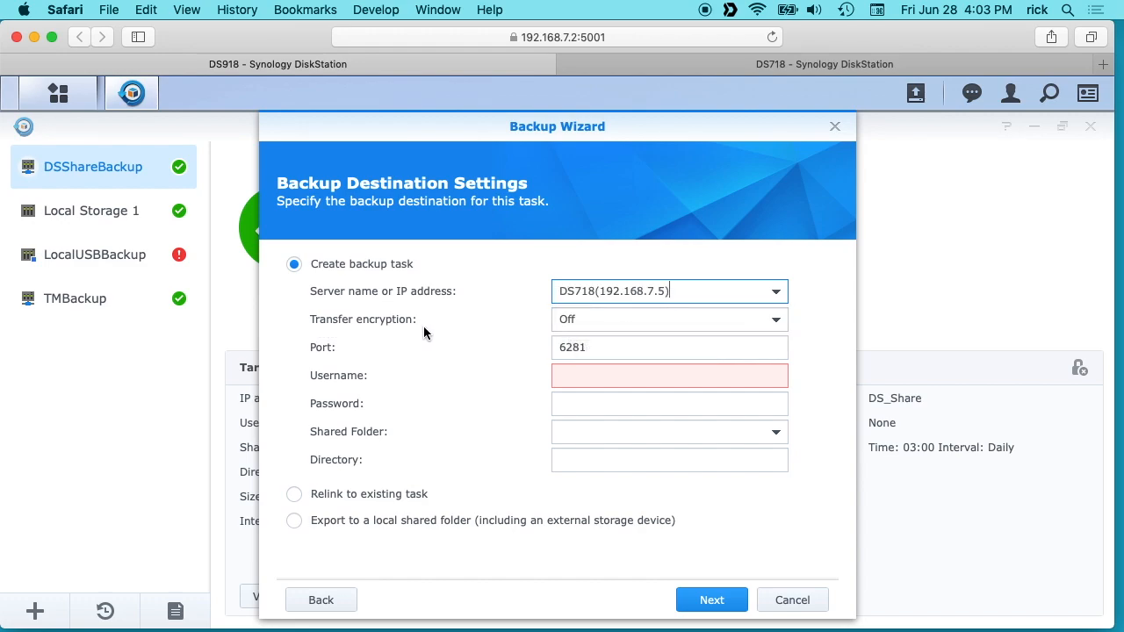
pyautogui.moveTo(629, 325)
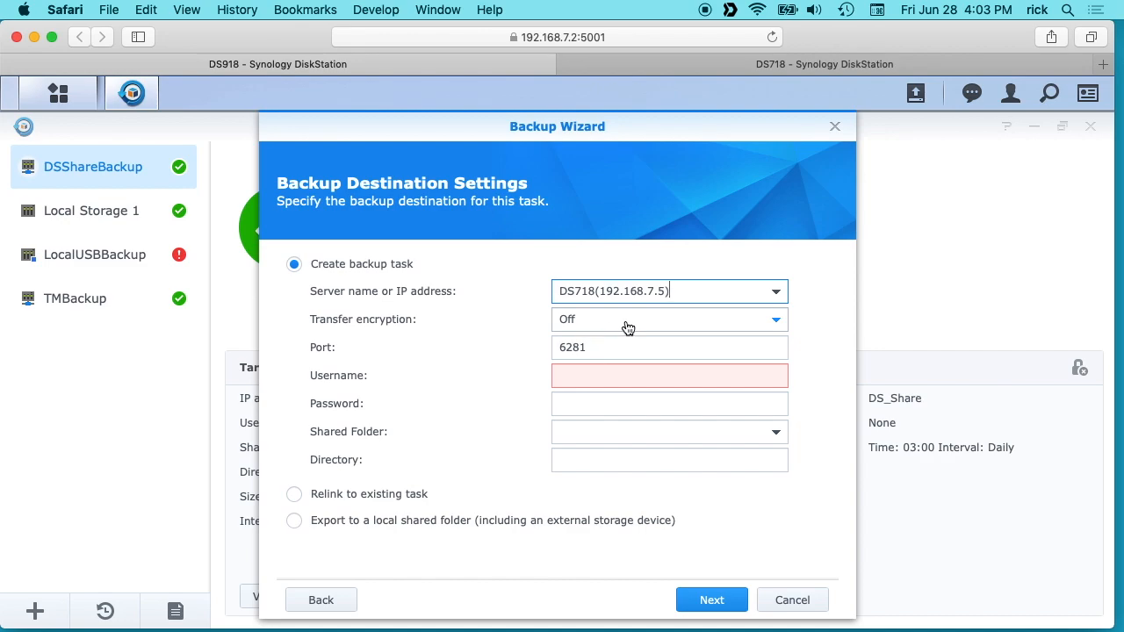
pyautogui.click(670, 376)
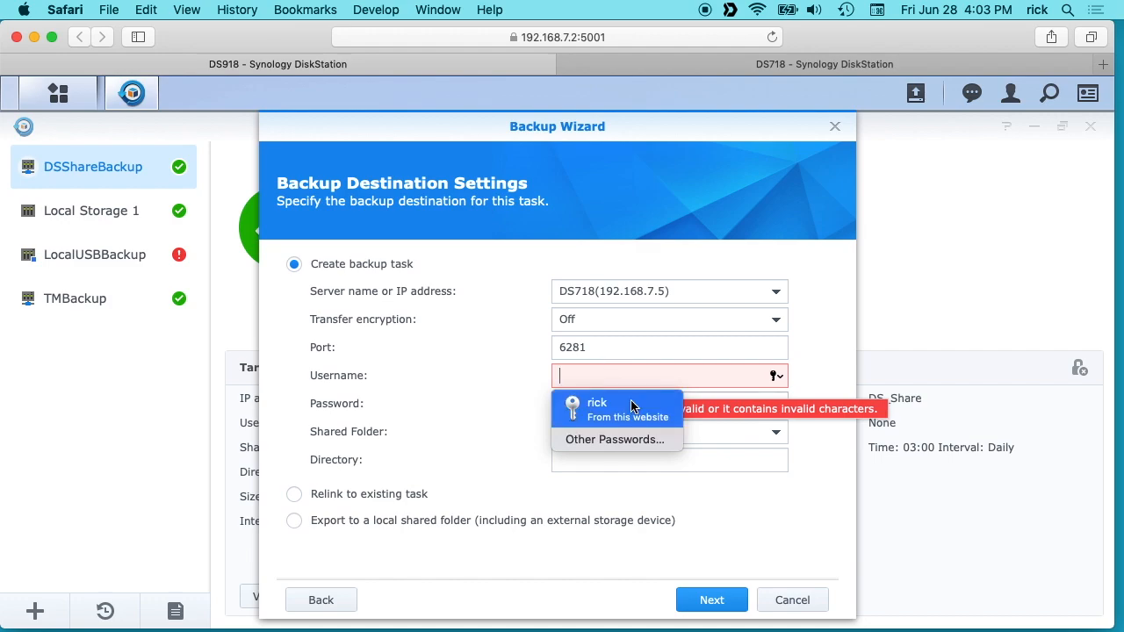
pyautogui.click(597, 404)
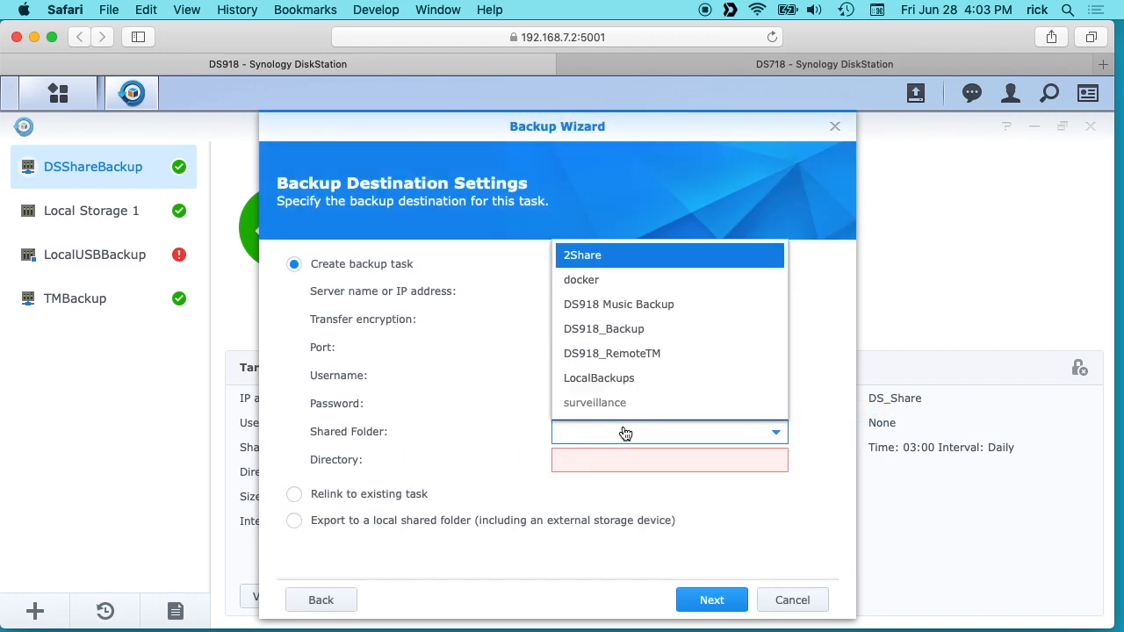
pyautogui.moveTo(599, 307)
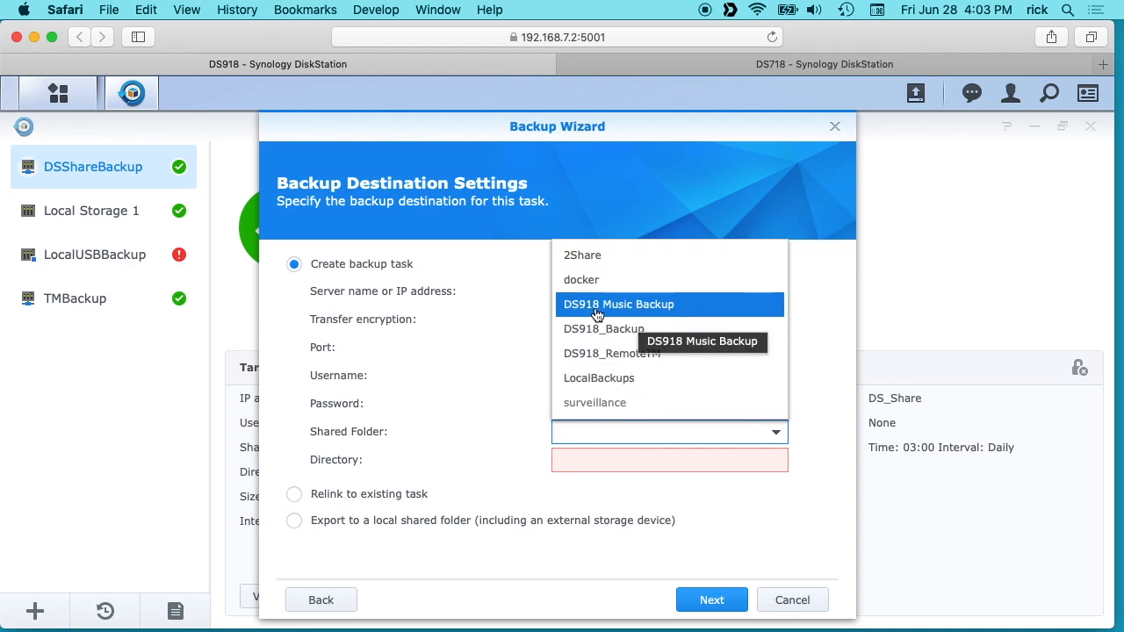
# Target the DS918 Music Backup shared folder with directory 'DS918_Lossless Music'
pyautogui.click(618, 304)
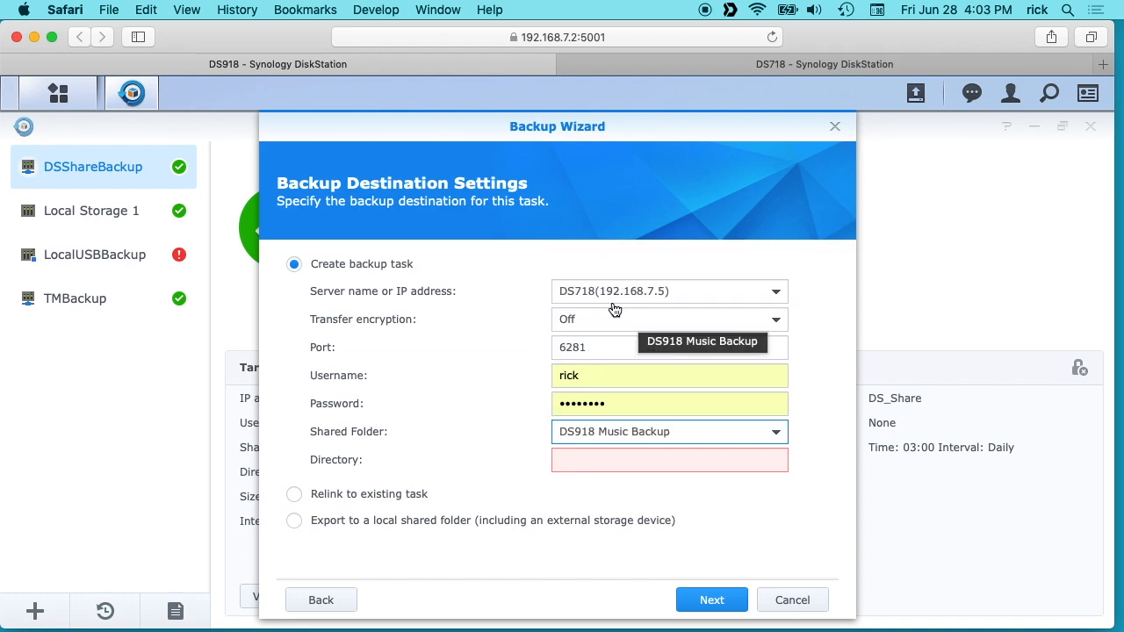
pyautogui.write('DS918_1')
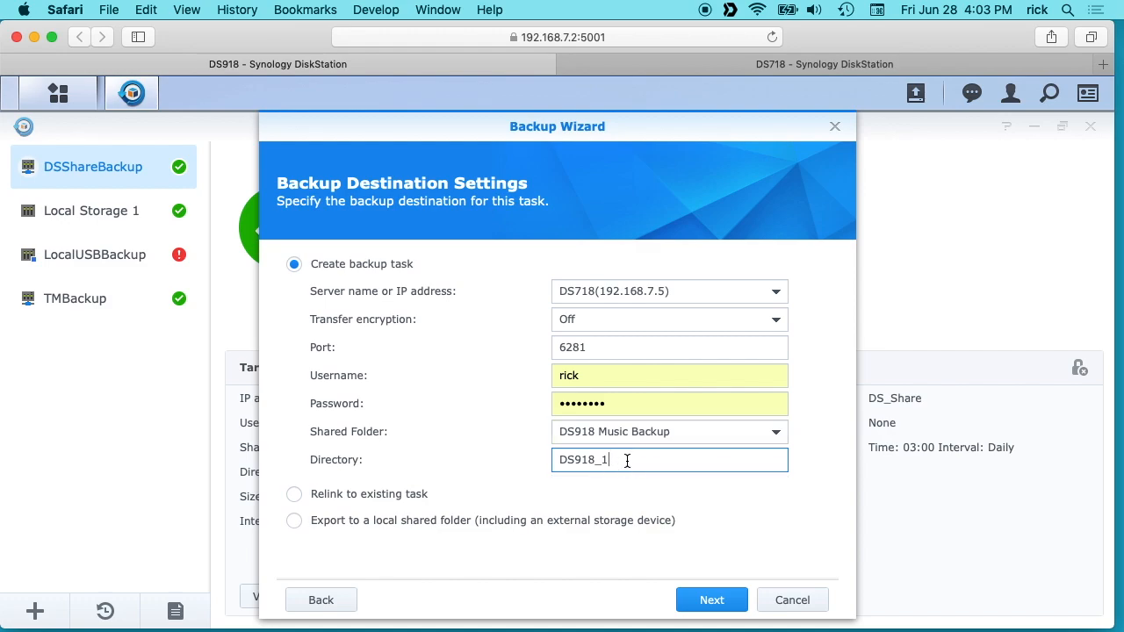
pyautogui.moveTo(617, 460)
pyautogui.write('Lo')
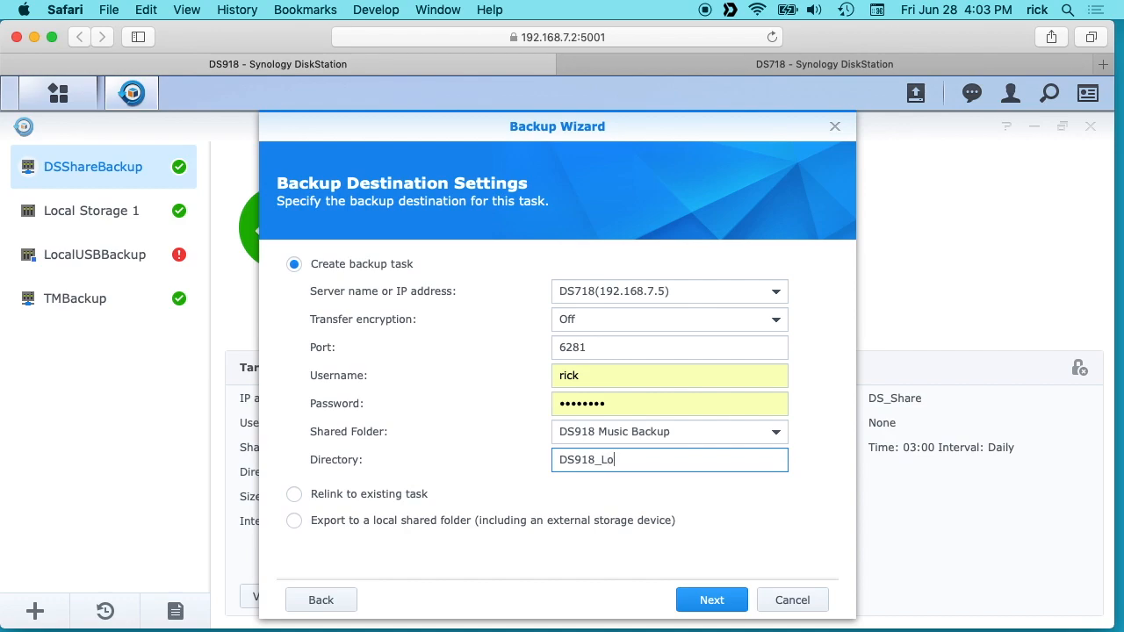
pyautogui.write('ssless Mu')
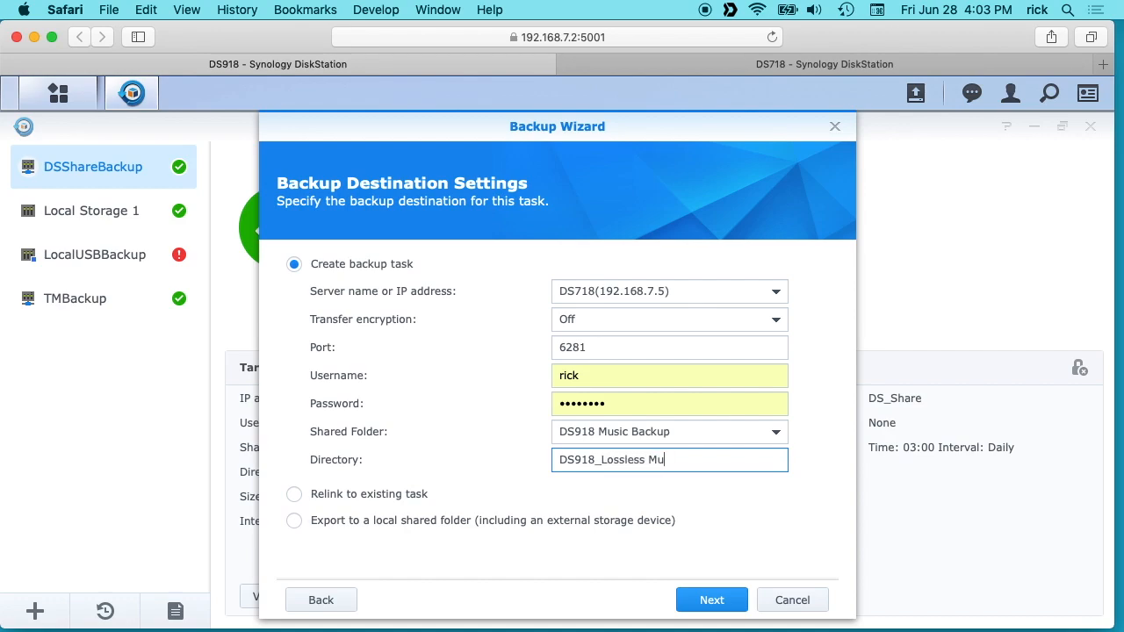
pyautogui.write('sic')
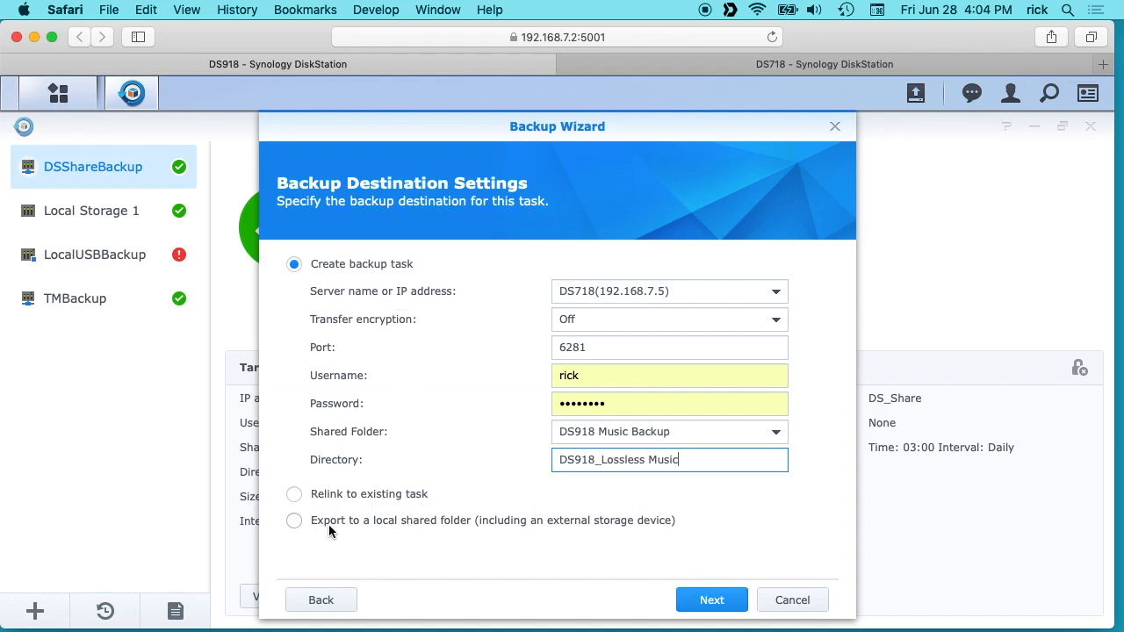
pyautogui.moveTo(713, 601)
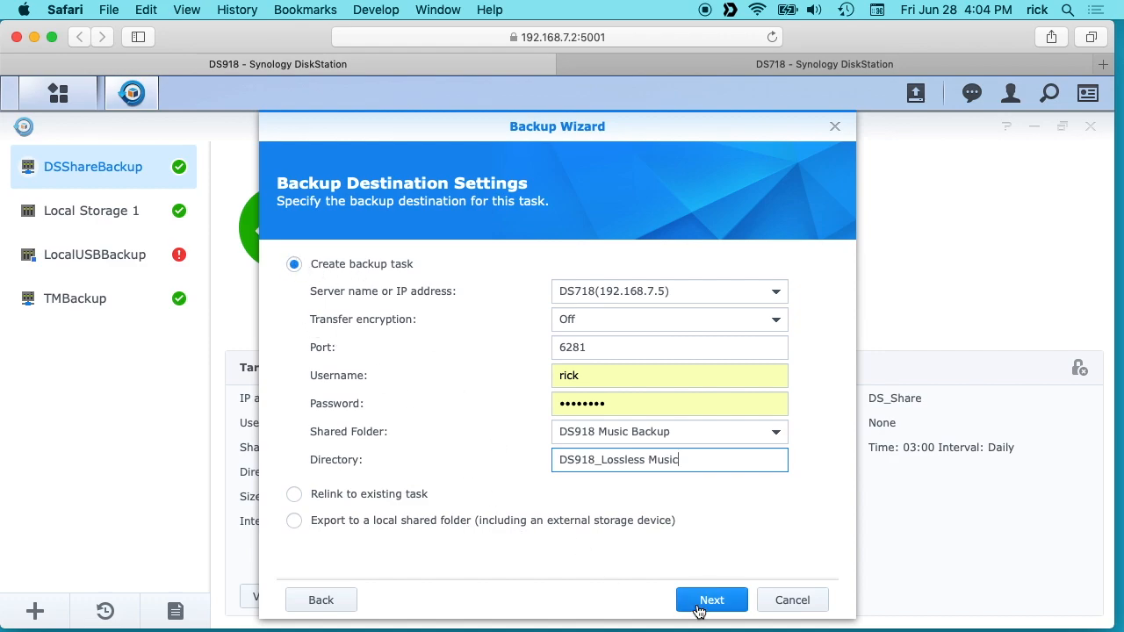
# Select DS_Share's Lossless_Music folder for backup and continue to application choices
pyautogui.click(714, 601)
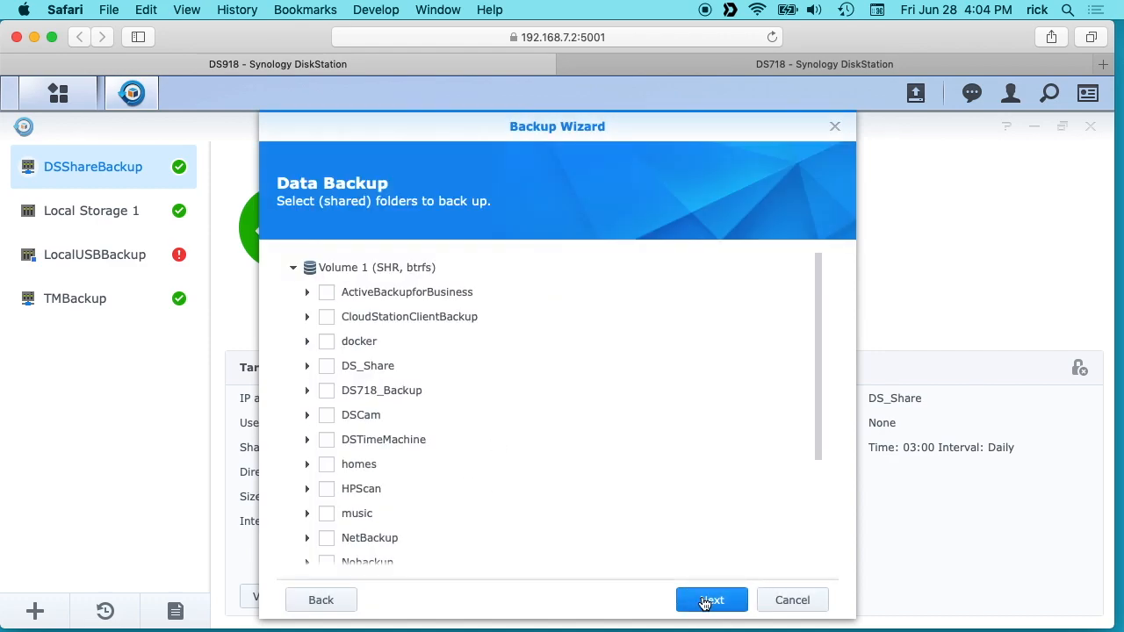
pyautogui.moveTo(326, 439)
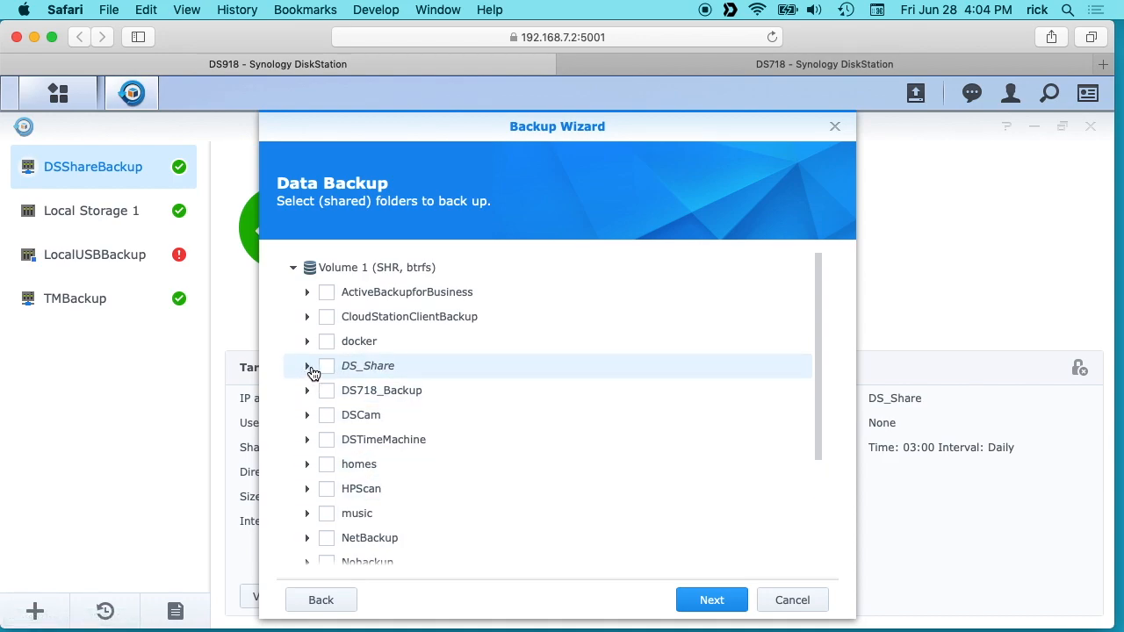
pyautogui.click(309, 367)
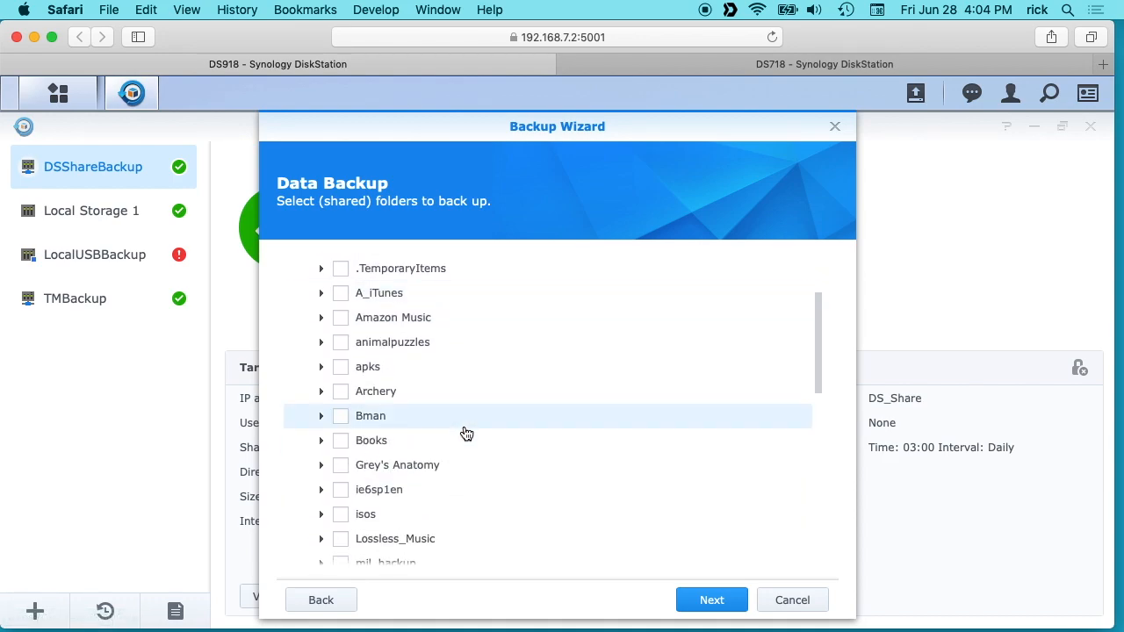
pyautogui.click(341, 502)
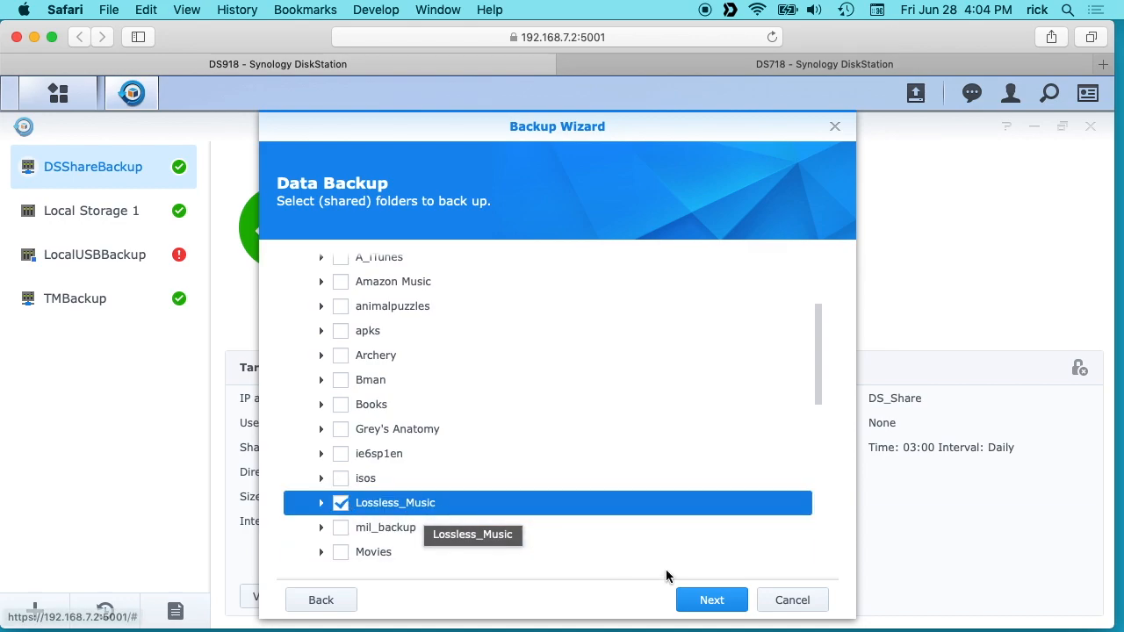
pyautogui.click(713, 600)
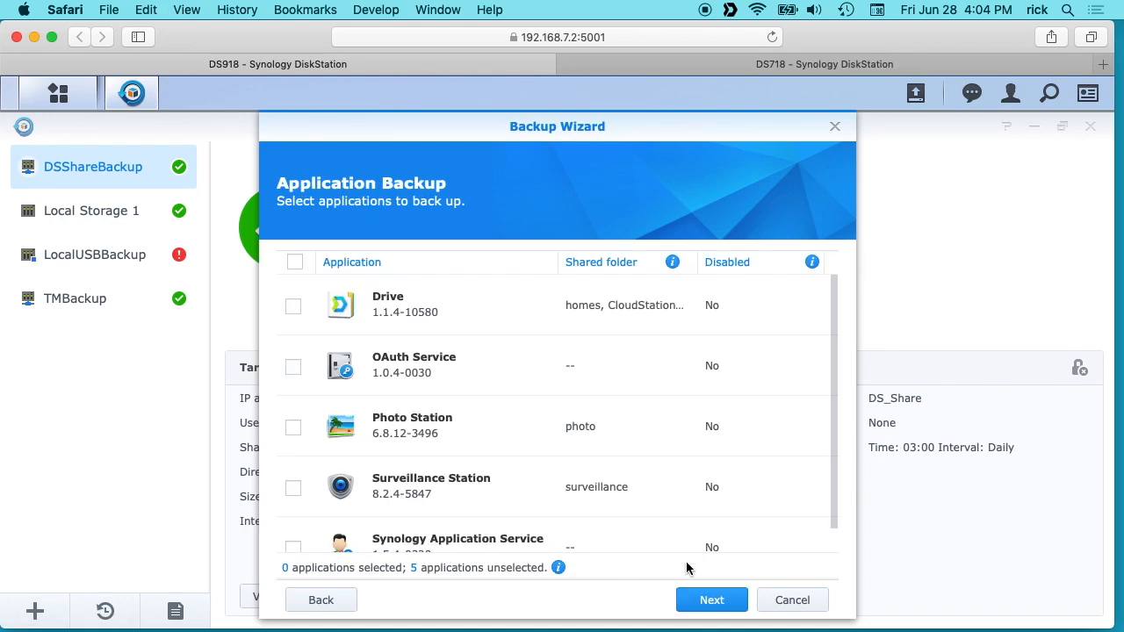
pyautogui.moveTo(506, 418)
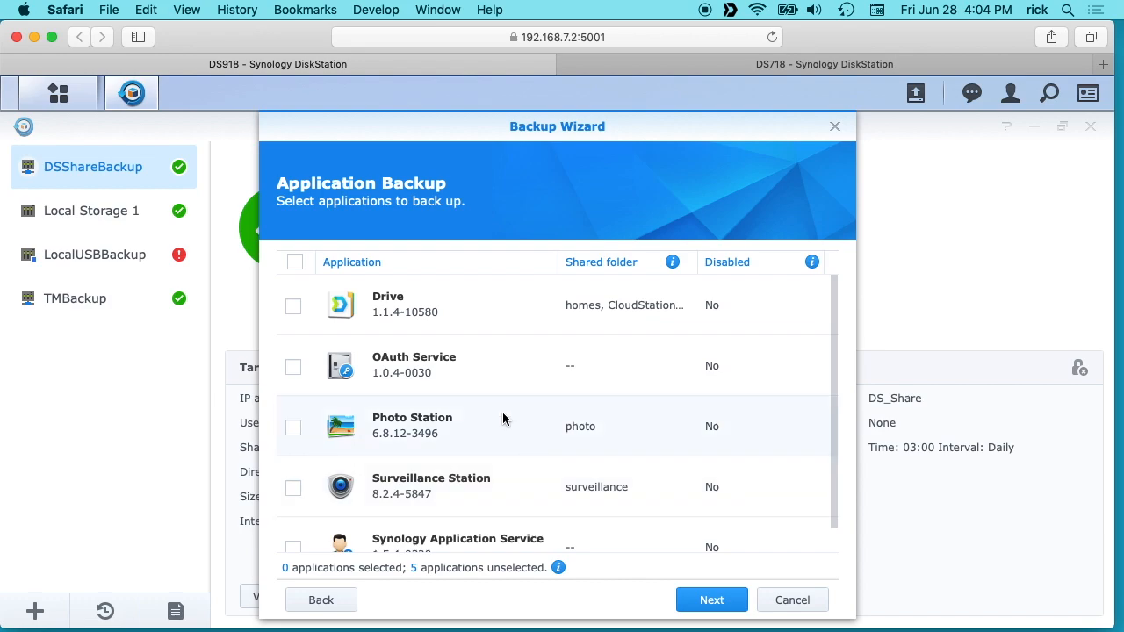
pyautogui.moveTo(474, 495)
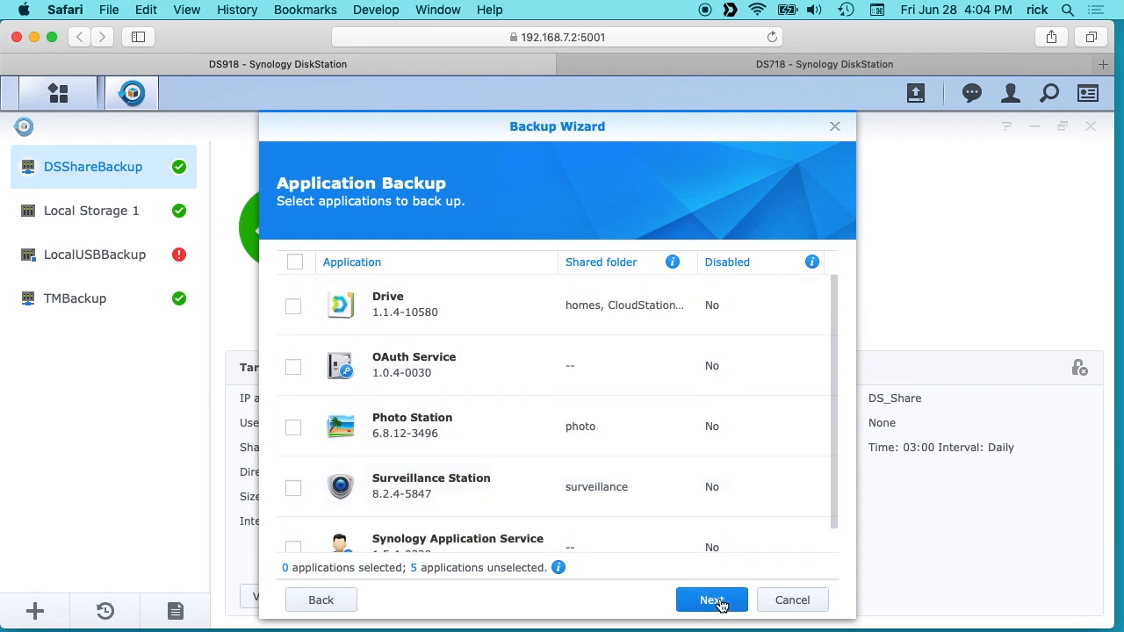
# Untick Compress backup data for task Synology NAS 1, keeping daily 03:00 backups and Sunday integrity checks
pyautogui.click(709, 601)
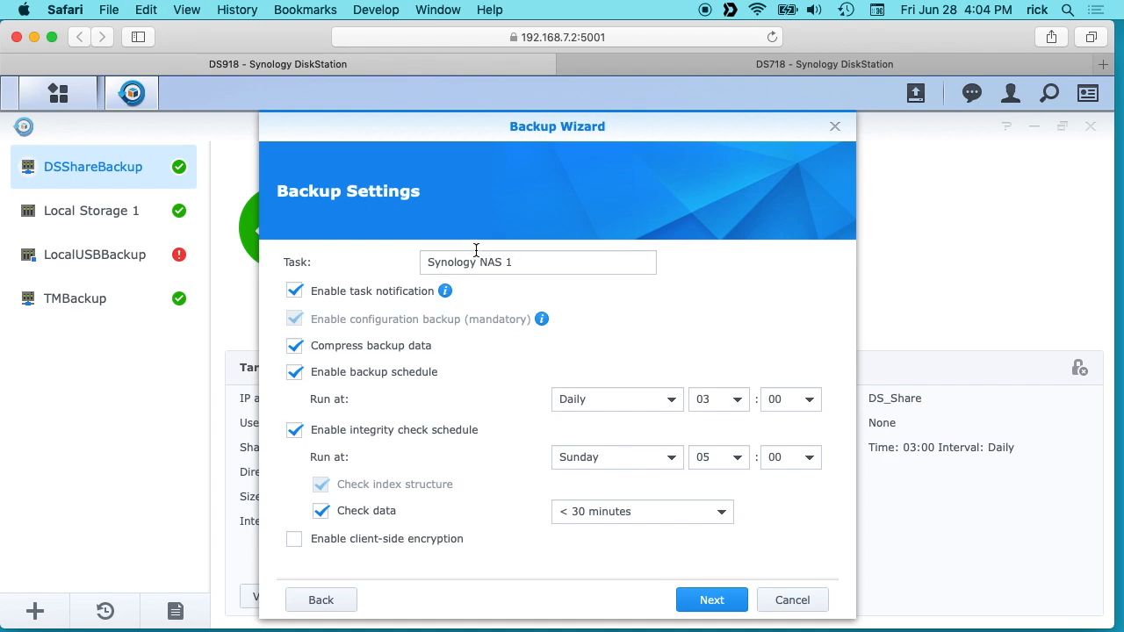
pyautogui.moveTo(366, 314)
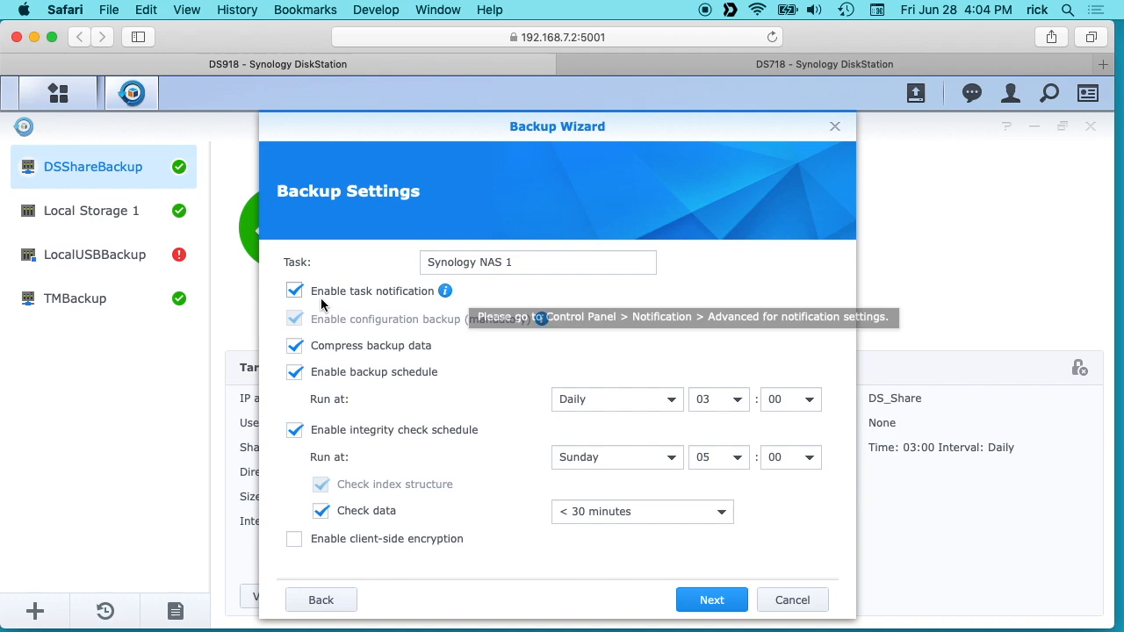
pyautogui.click(295, 291)
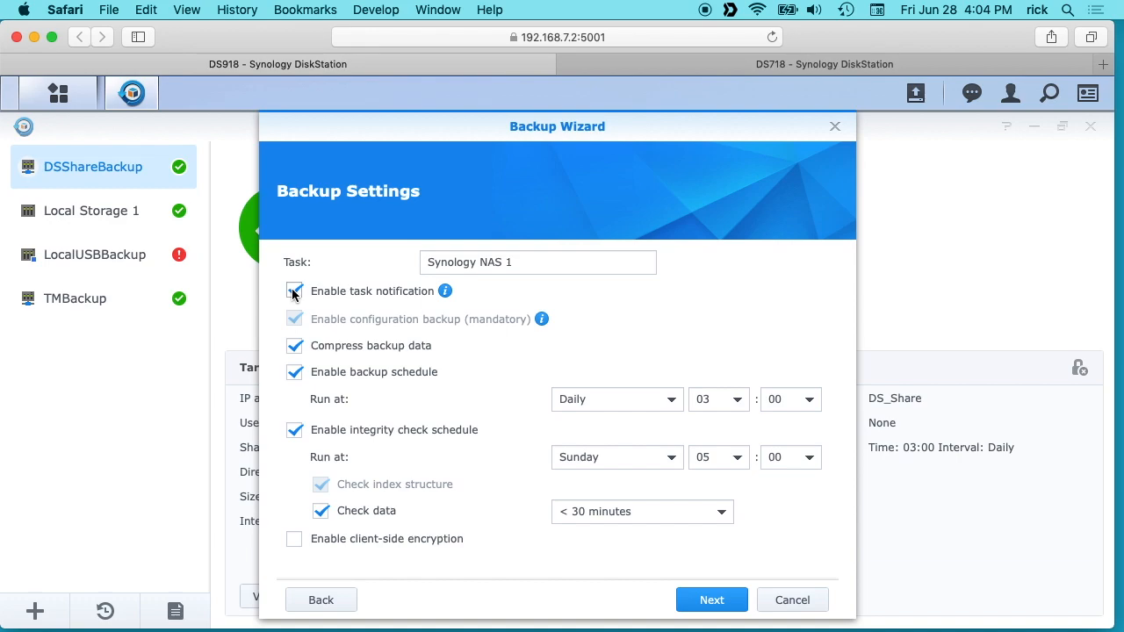
pyautogui.click(295, 291)
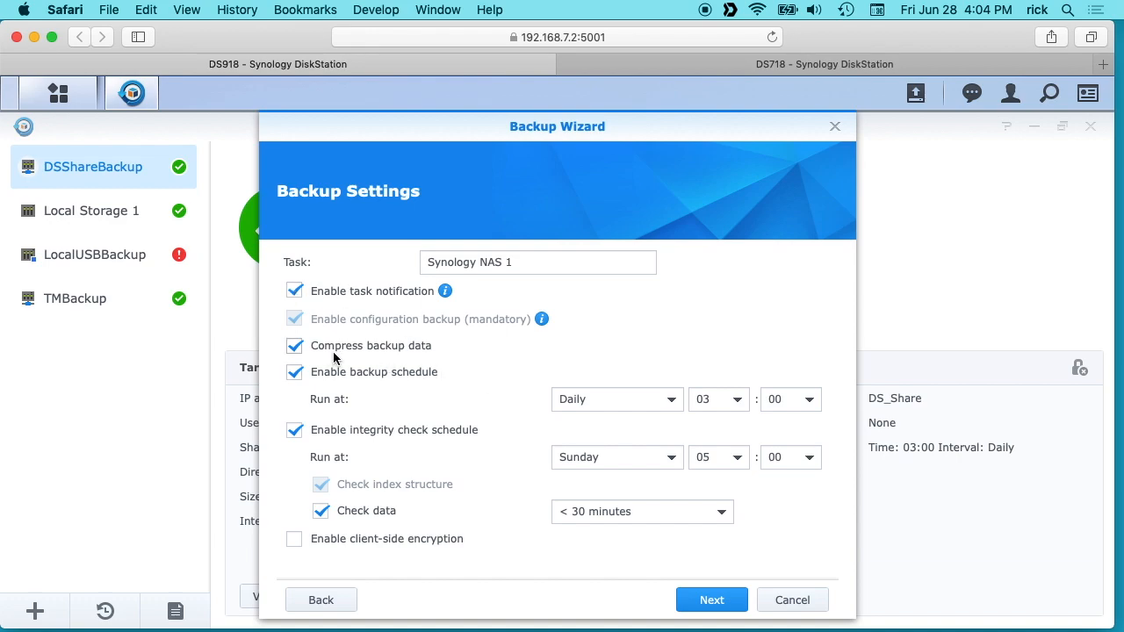
pyautogui.moveTo(396, 351)
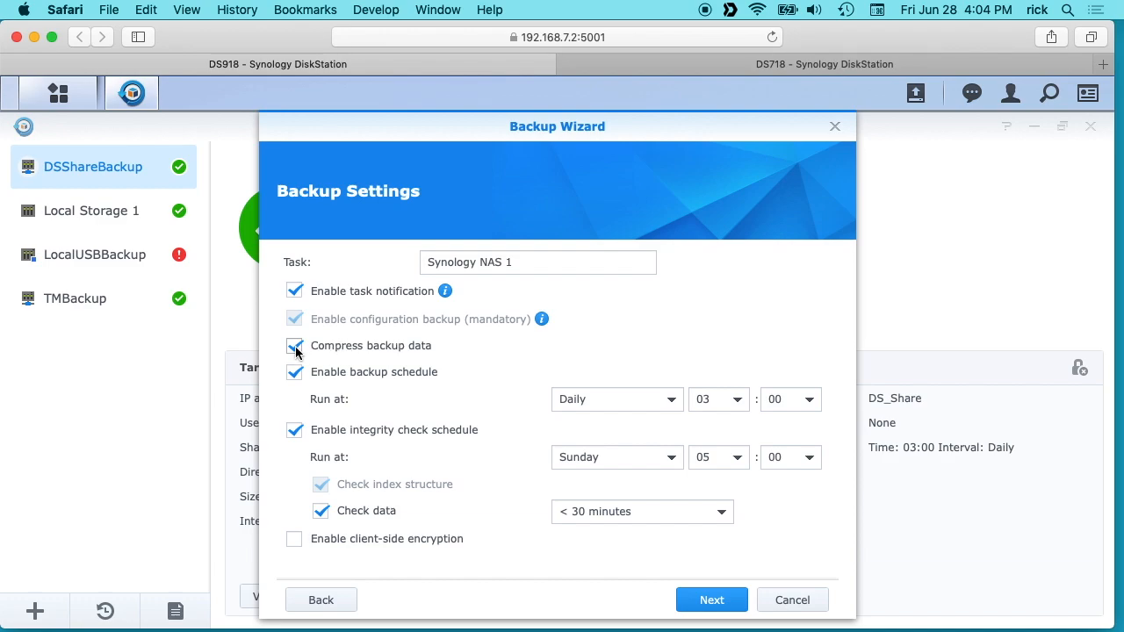
pyautogui.click(295, 346)
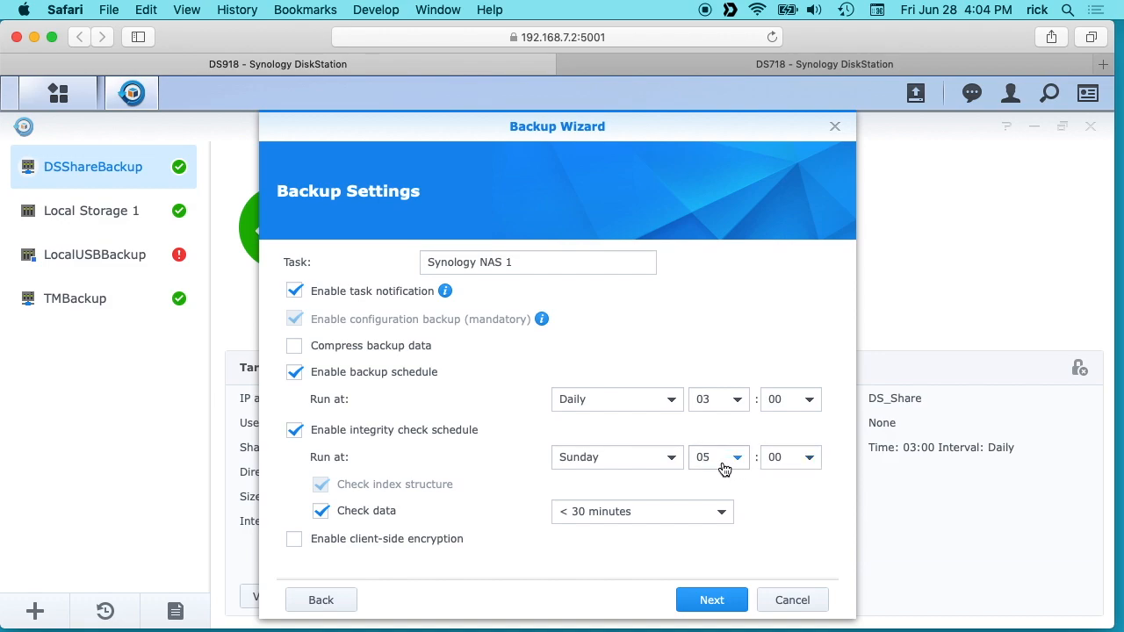
pyautogui.moveTo(420, 506)
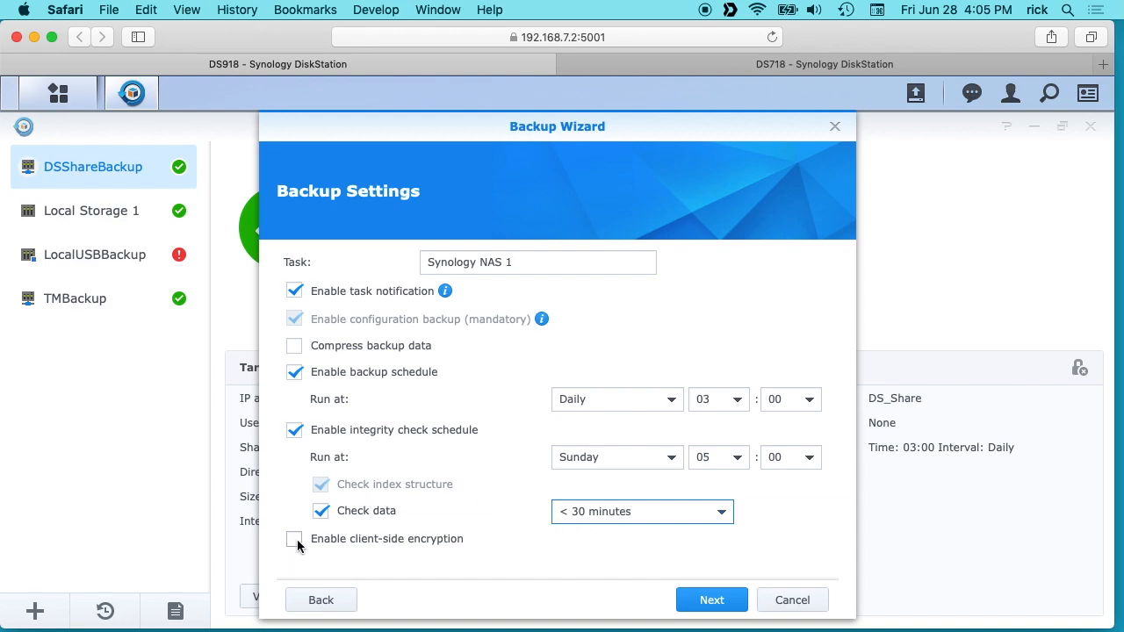
pyautogui.click(711, 601)
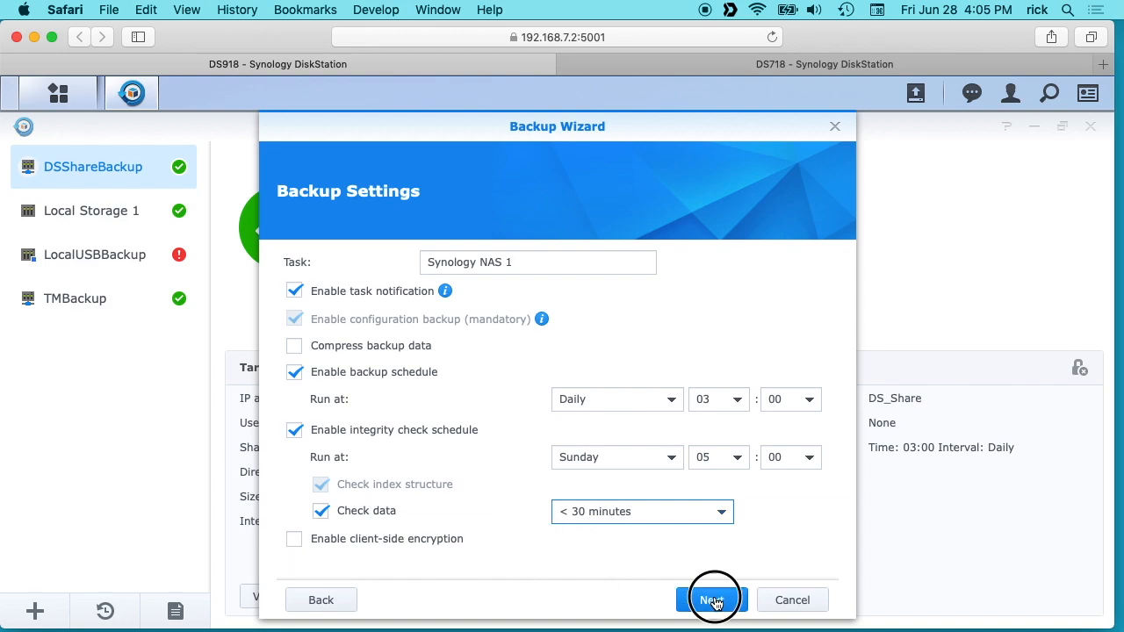
# Apply the Rotation Settings with Enable backup rotation left unticked, creating the task
pyautogui.click(711, 599)
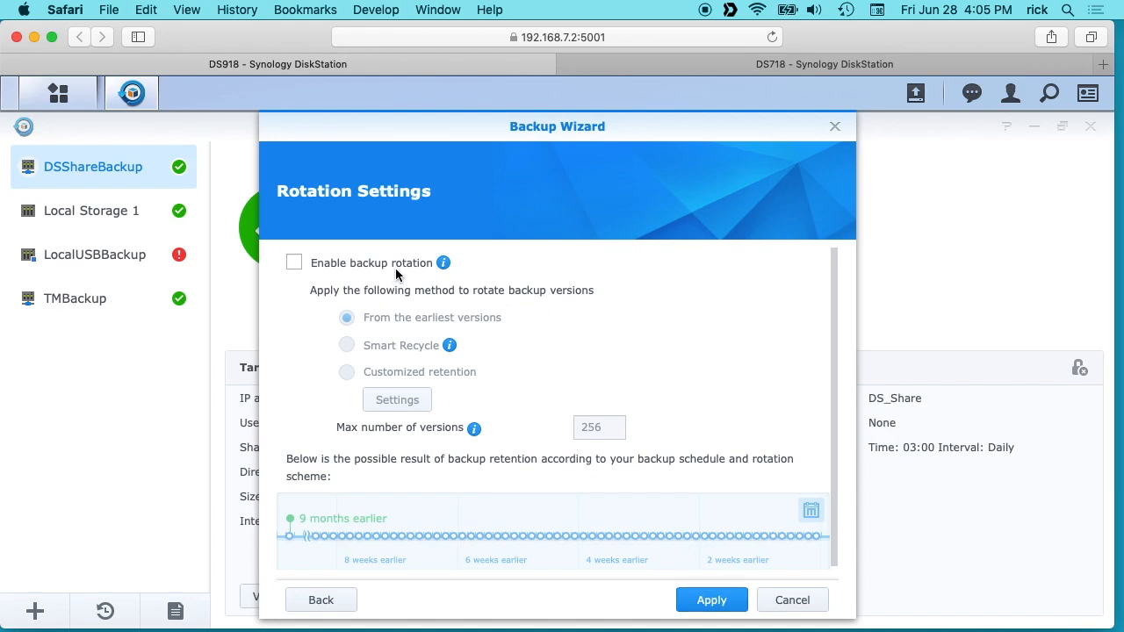
pyautogui.moveTo(446, 263)
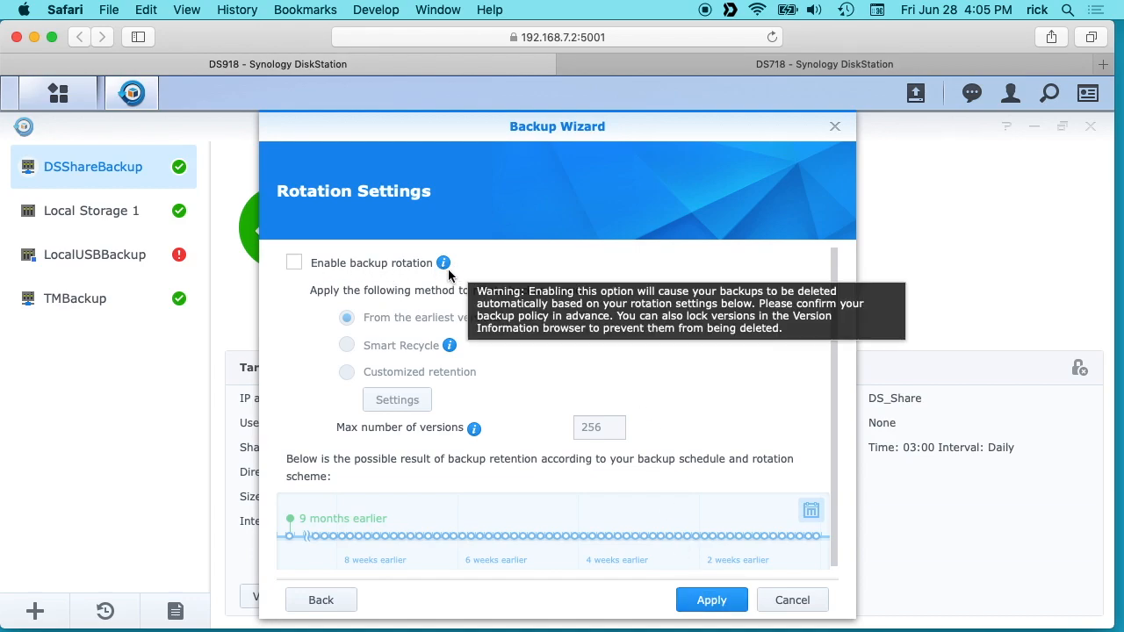
pyautogui.moveTo(514, 359)
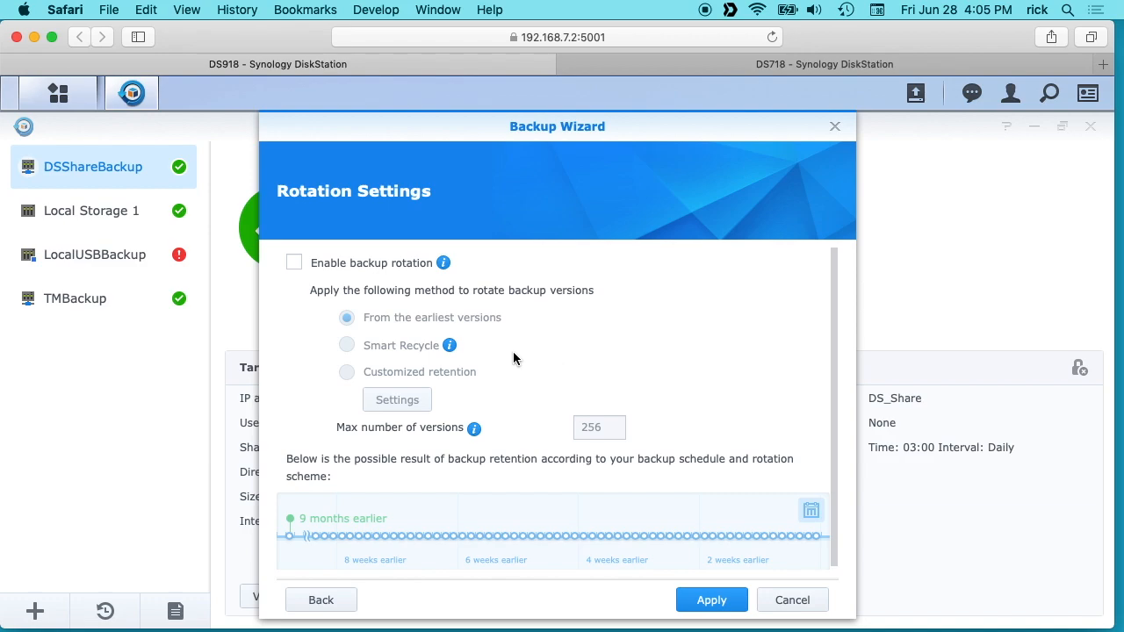
pyautogui.moveTo(508, 332)
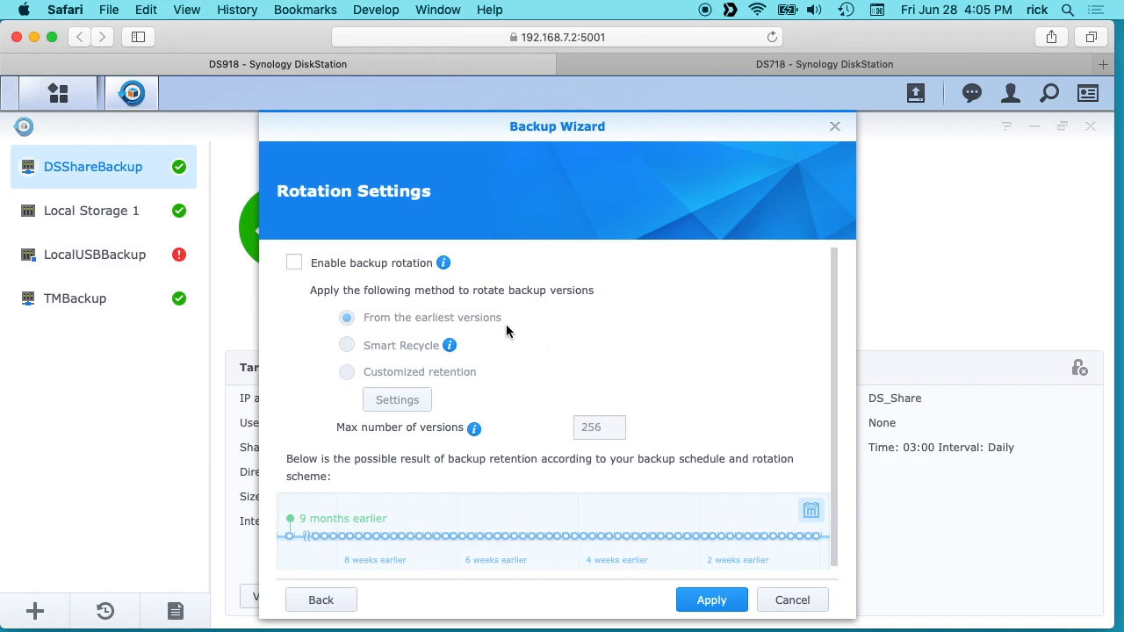
pyautogui.moveTo(425, 328)
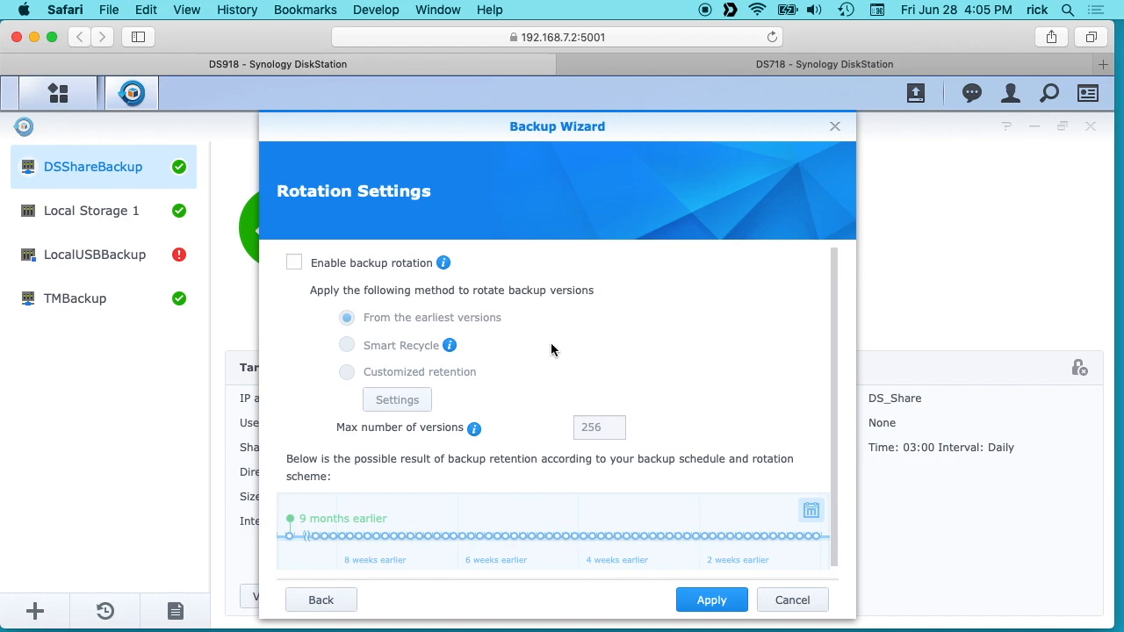
pyautogui.moveTo(652, 355)
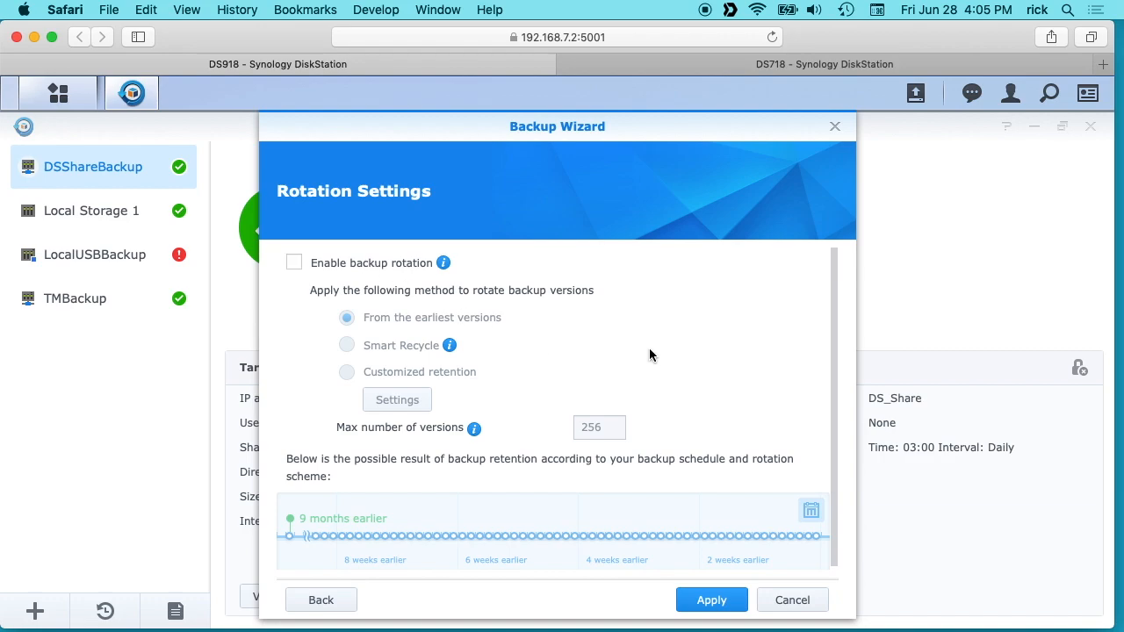
pyautogui.click(711, 601)
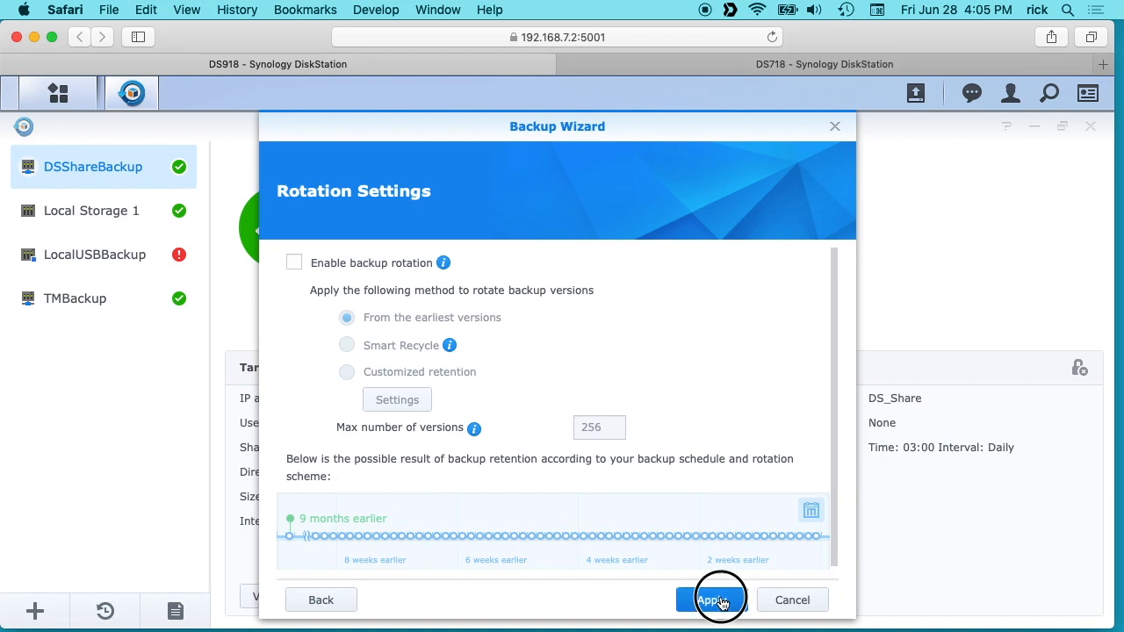
pyautogui.click(712, 600)
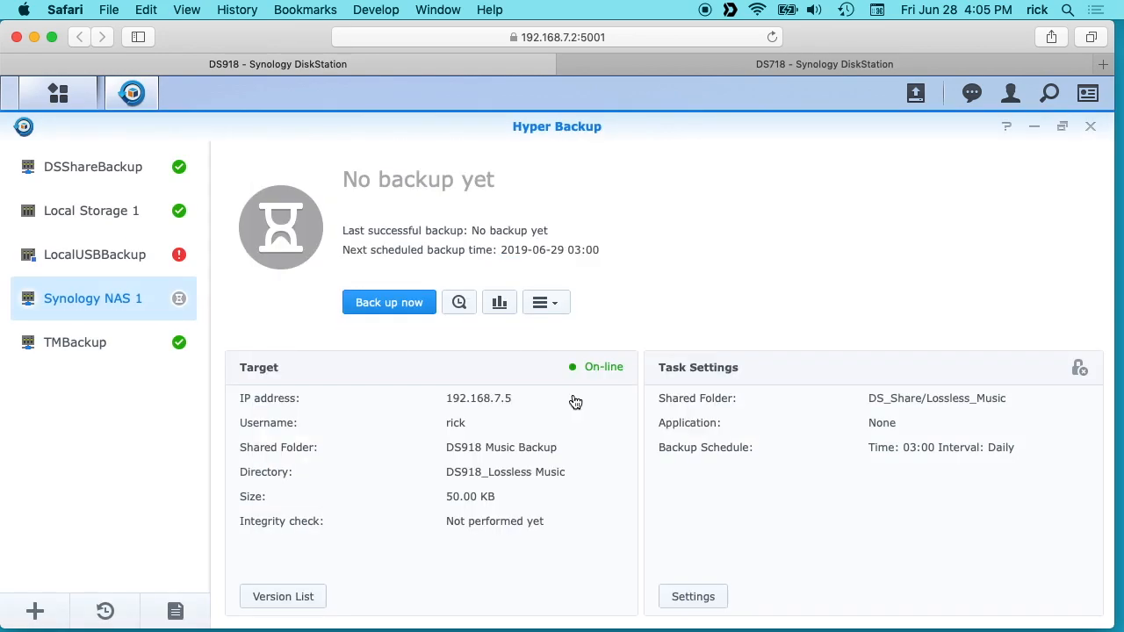
# Back up Synology NAS 1 now and view the DS718 vault listing DS918 Music Backup
pyautogui.click(388, 303)
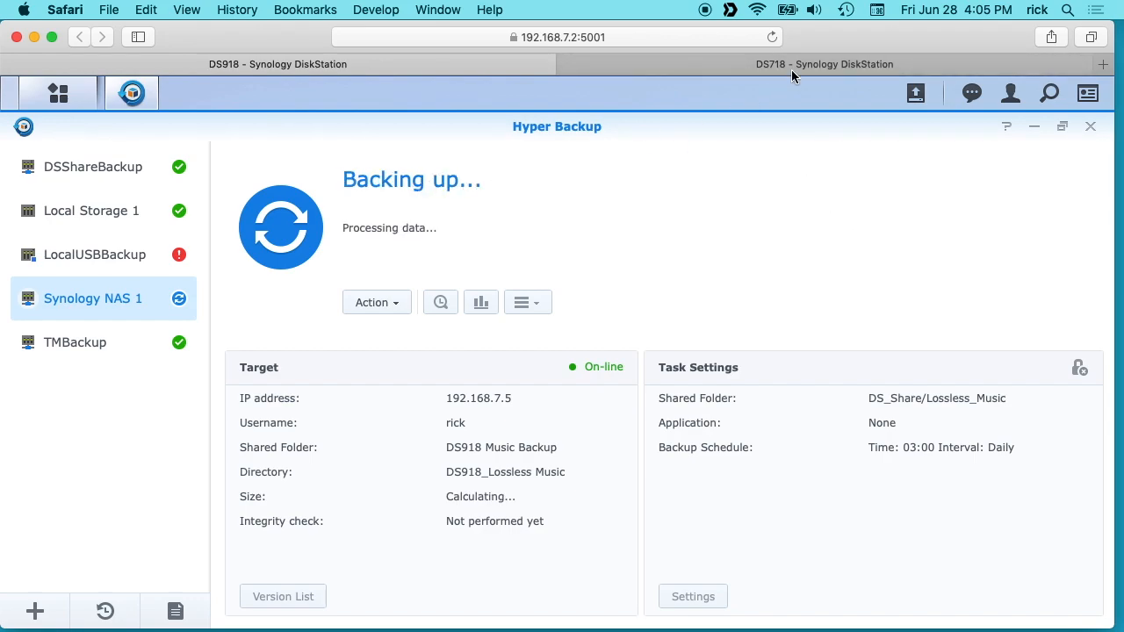
pyautogui.click(825, 63)
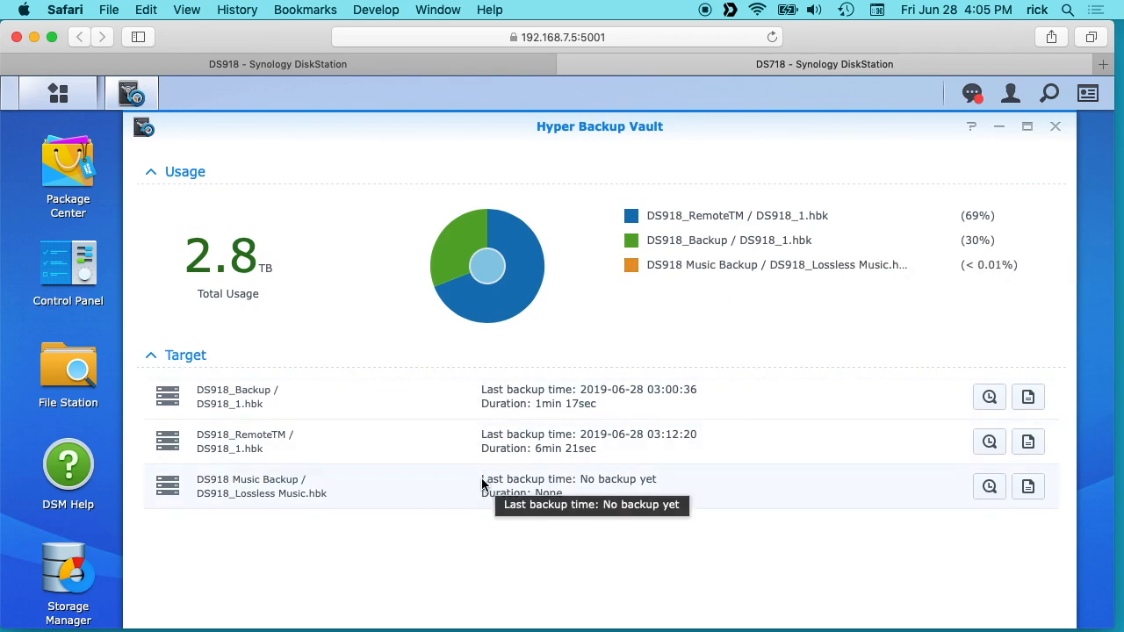
pyautogui.moveTo(556, 130)
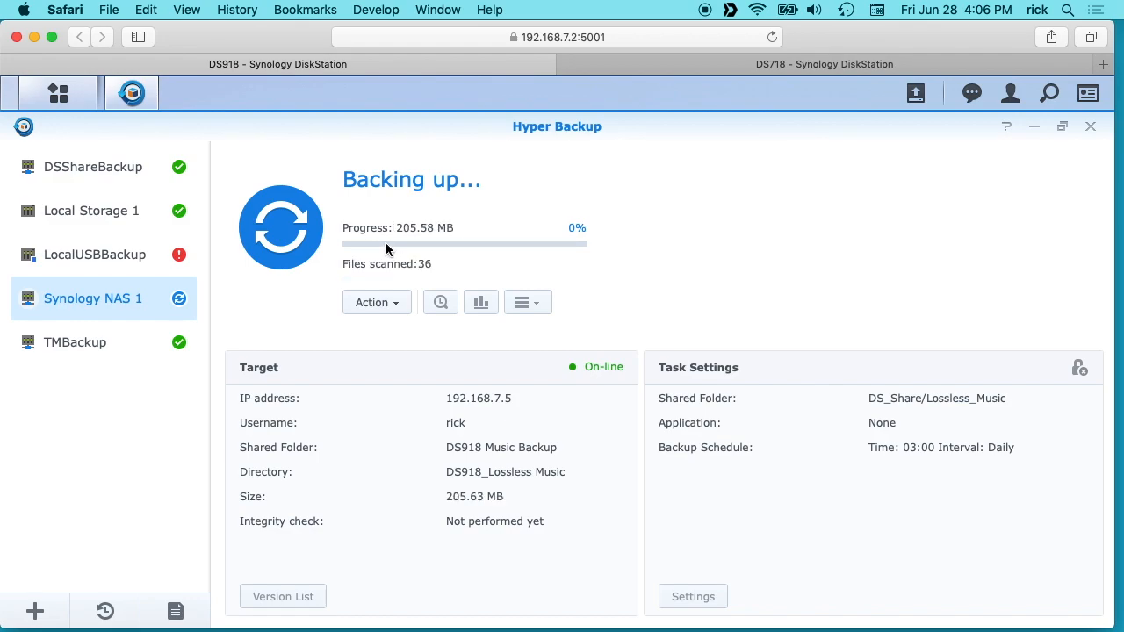
pyautogui.moveTo(477, 253)
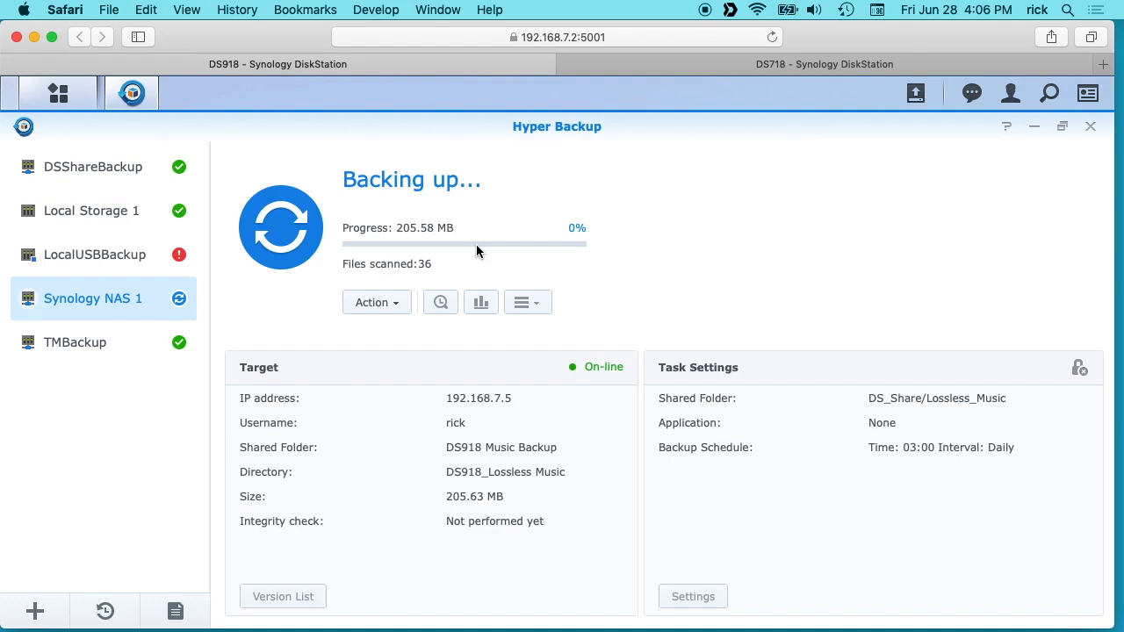
pyautogui.moveTo(665, 221)
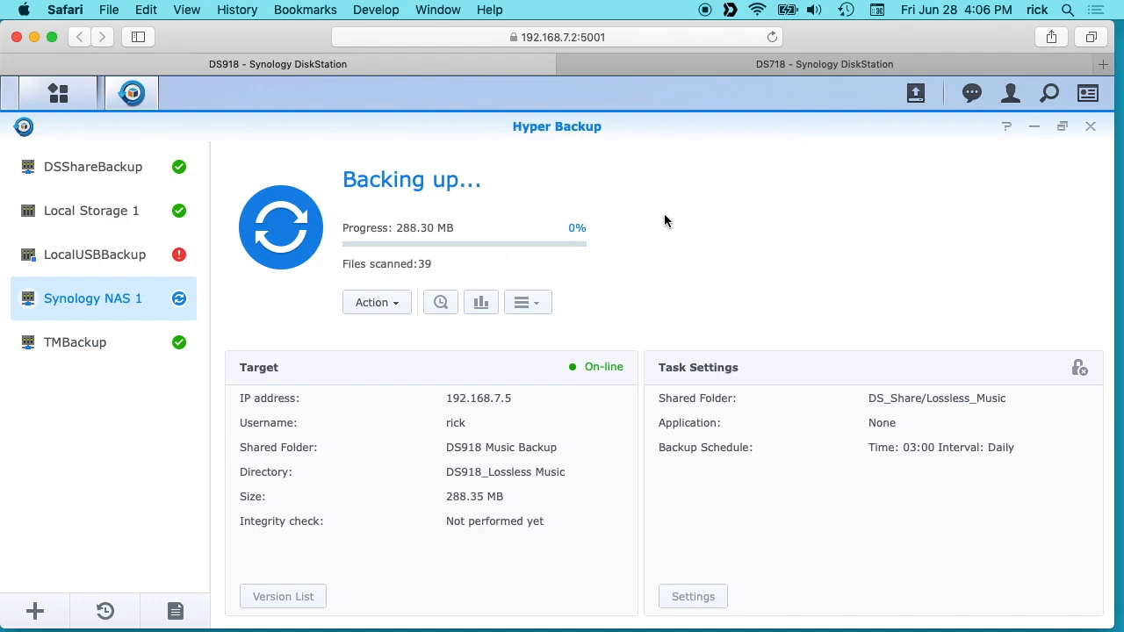
pyautogui.moveTo(802, 194)
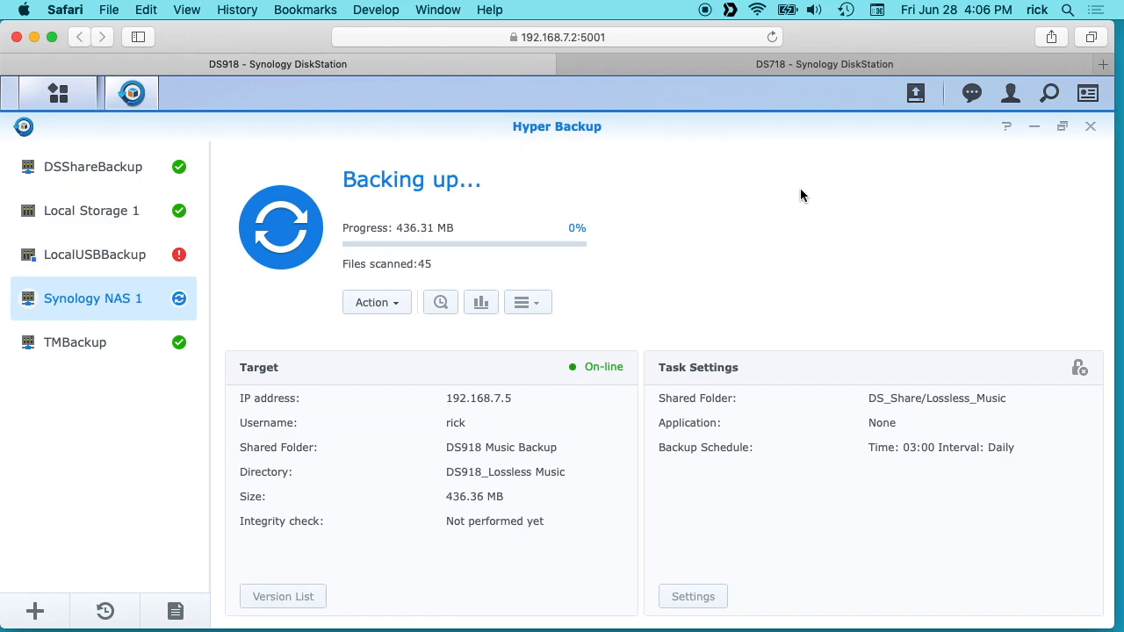
pyautogui.moveTo(788, 197)
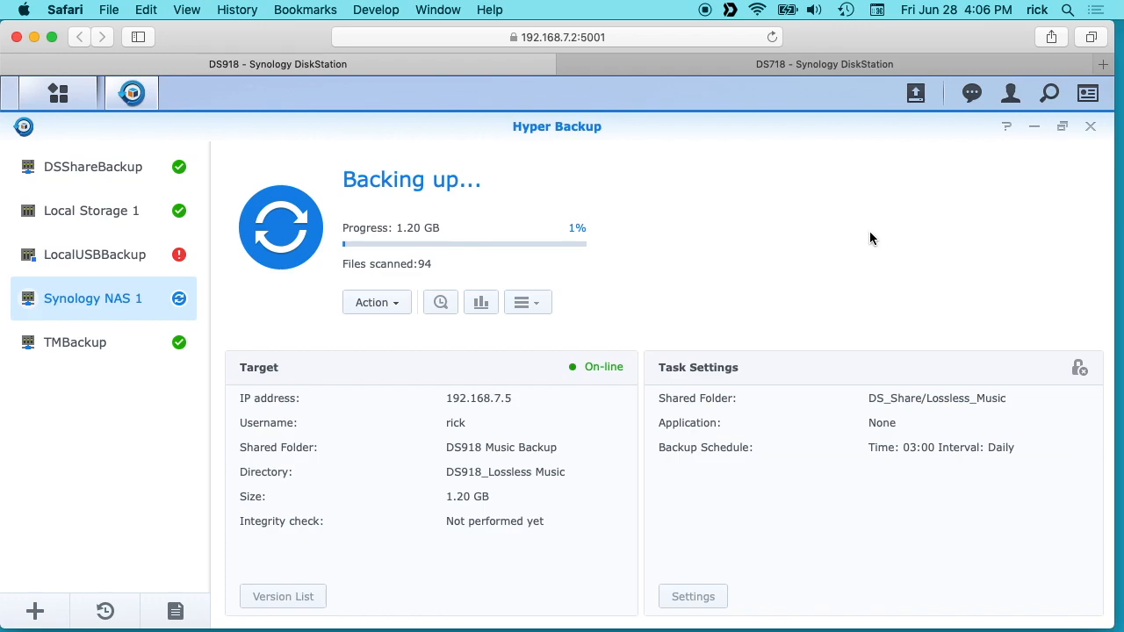
pyautogui.moveTo(857, 241)
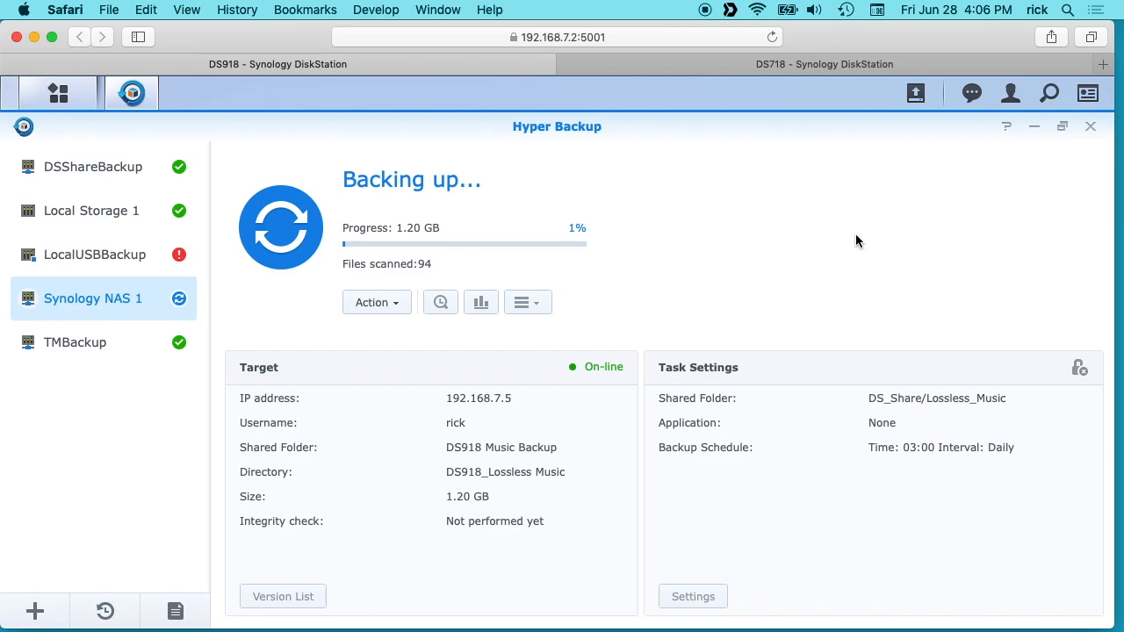